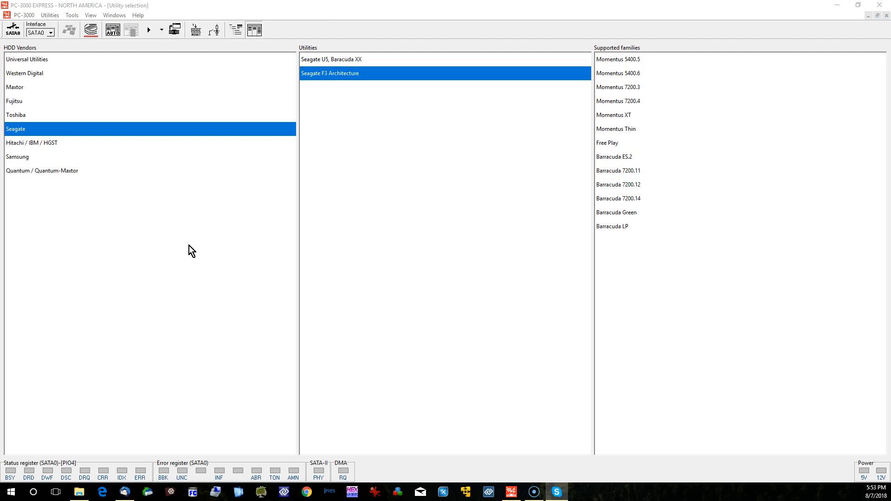
mouse_move(45, 118)
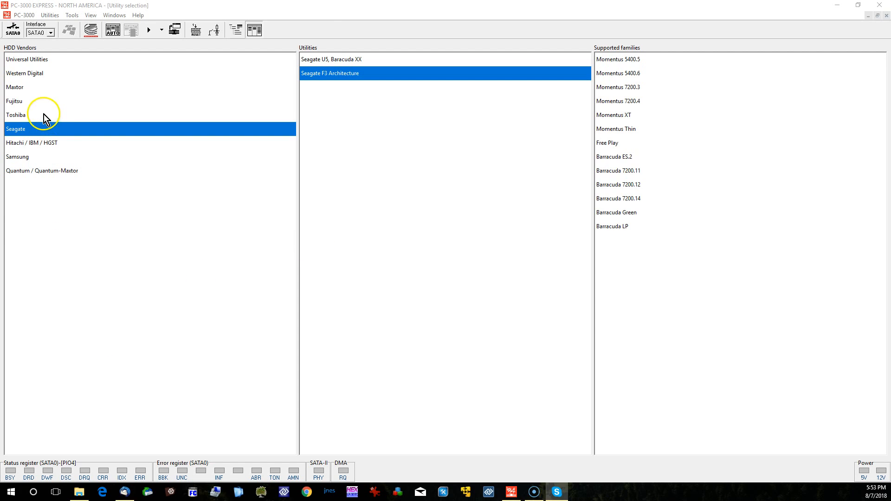
- Select Fujitsu as the drive vendor, listing the Fujitsu 2.5/3.5 HDD utility
left_click(14, 100)
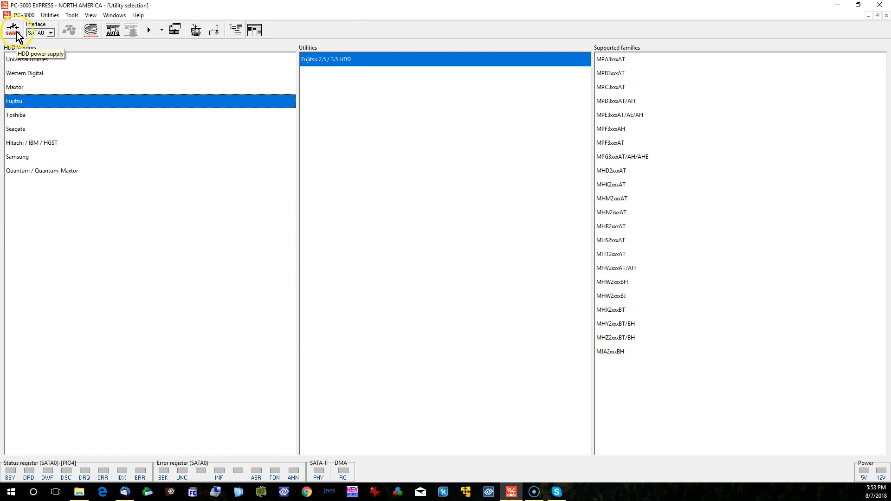
mouse_move(237, 170)
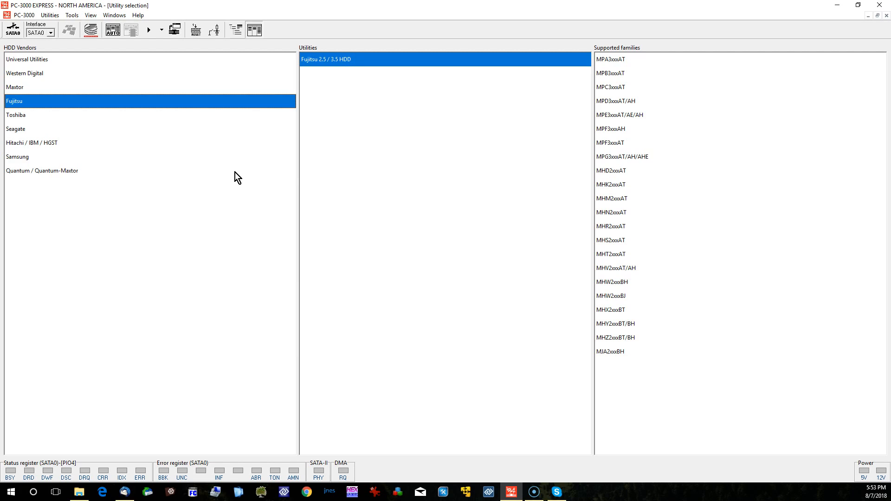
mouse_move(143, 235)
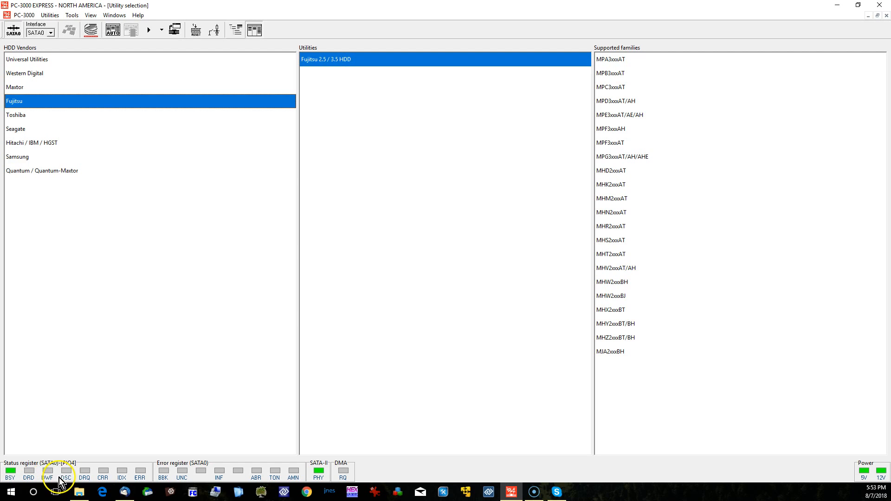
- Choose the Seagate vendor and launch the Seagate F3 Architecture utility
left_click(16, 129)
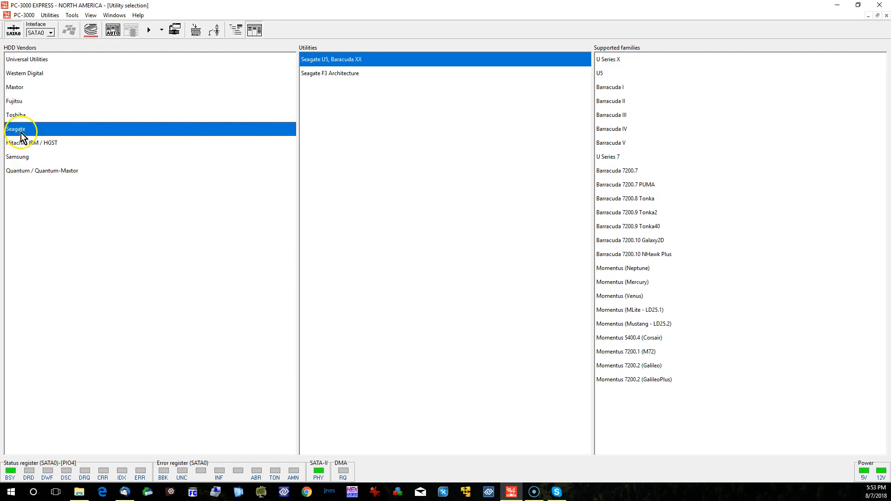
mouse_move(140, 286)
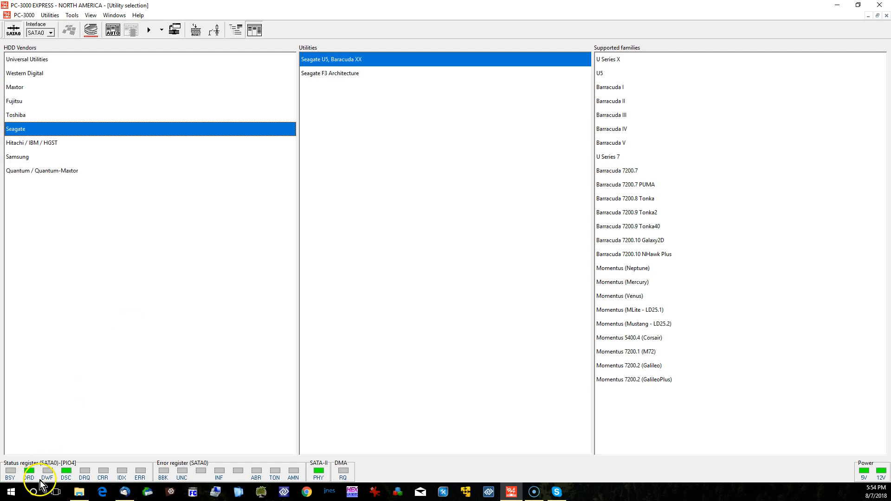
mouse_move(65, 479)
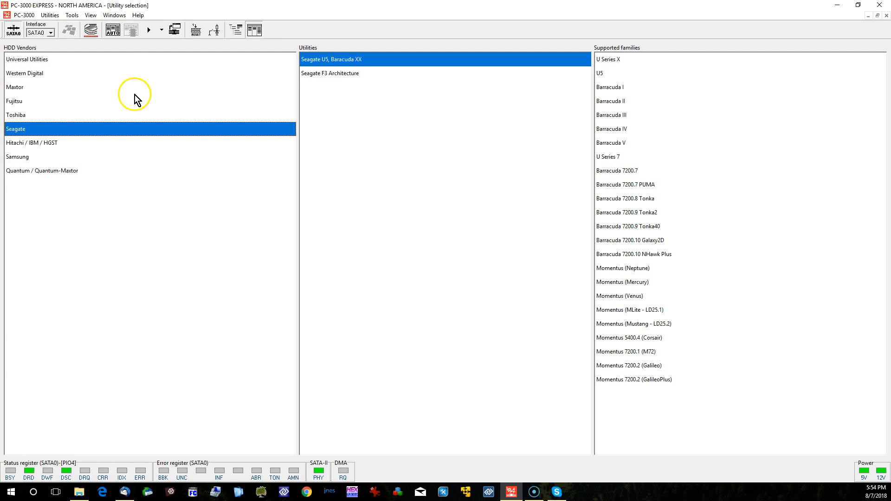
left_click(330, 72)
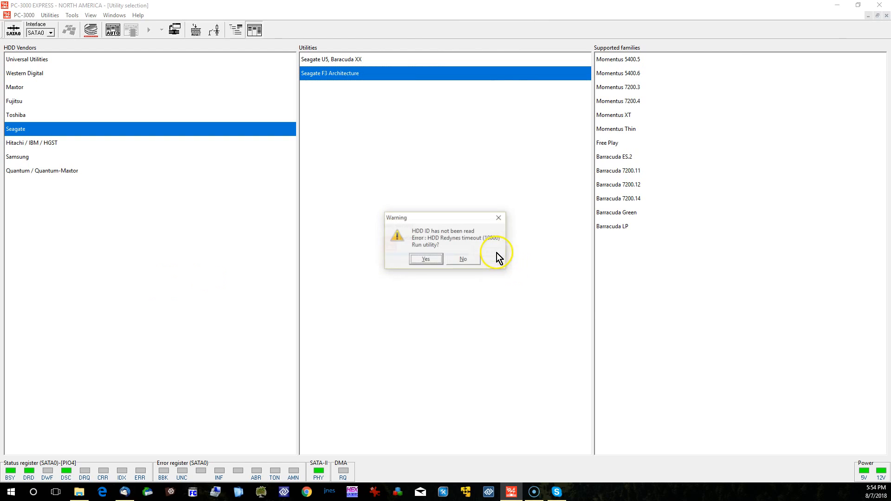
- Run the utility despite the unread ID, switch drive power off, pick family 58 Grenada and reconnect the COM port
left_click(425, 259)
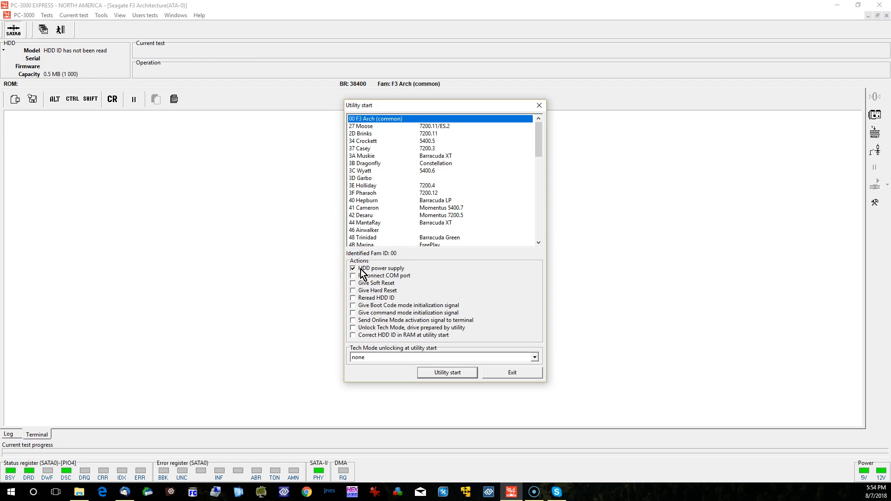
left_click(353, 268)
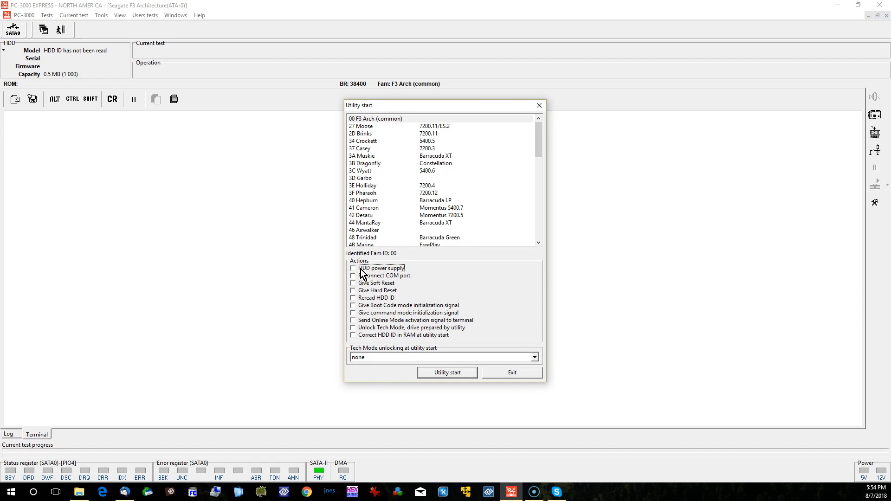
scroll("down", 3)
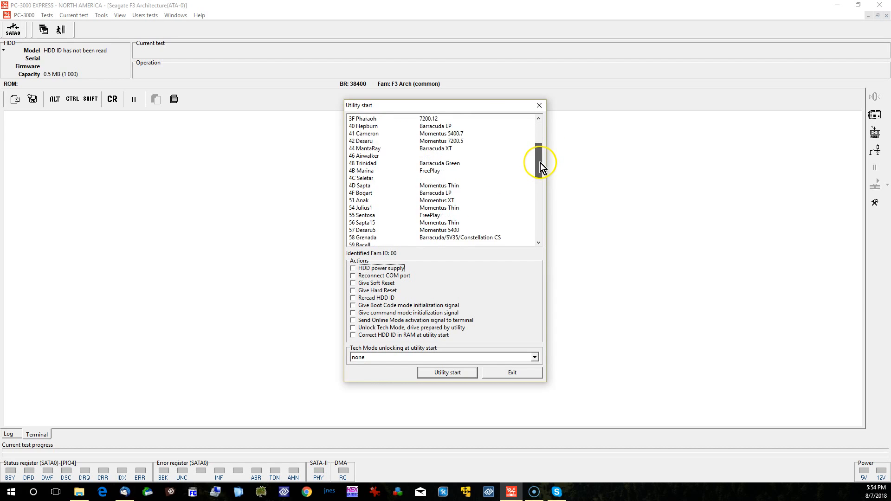
scroll("down", 3)
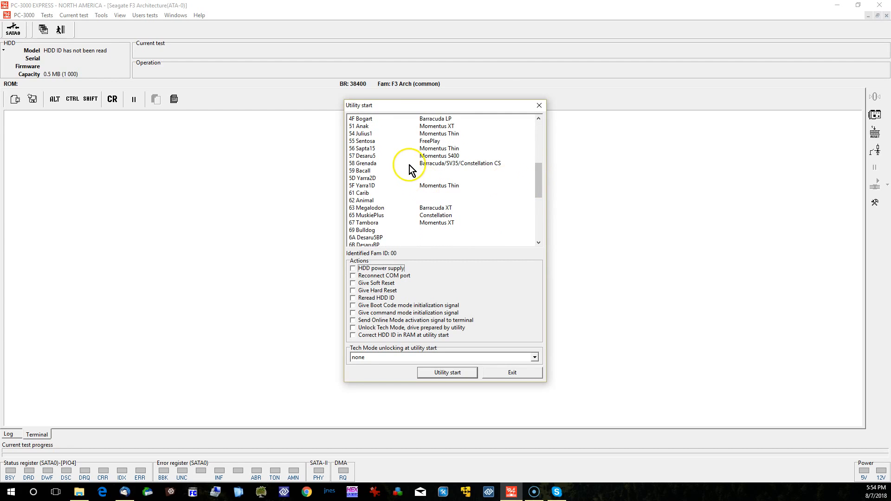
mouse_move(430, 168)
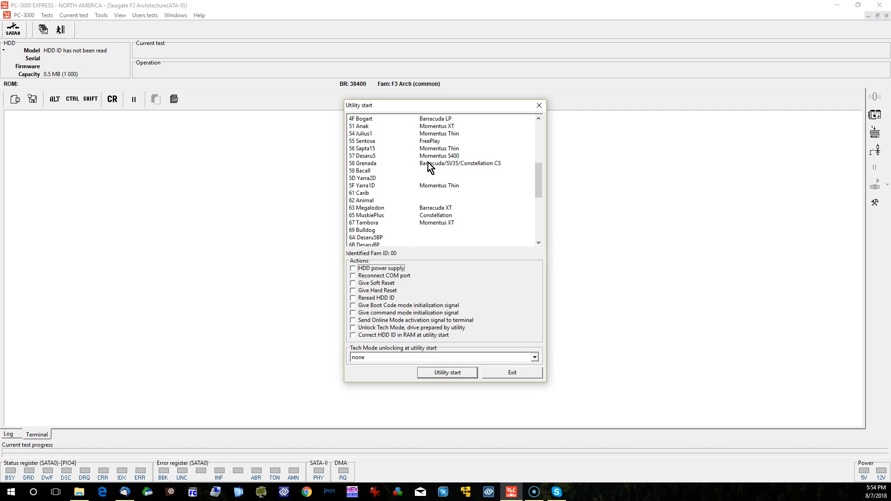
left_click(363, 163)
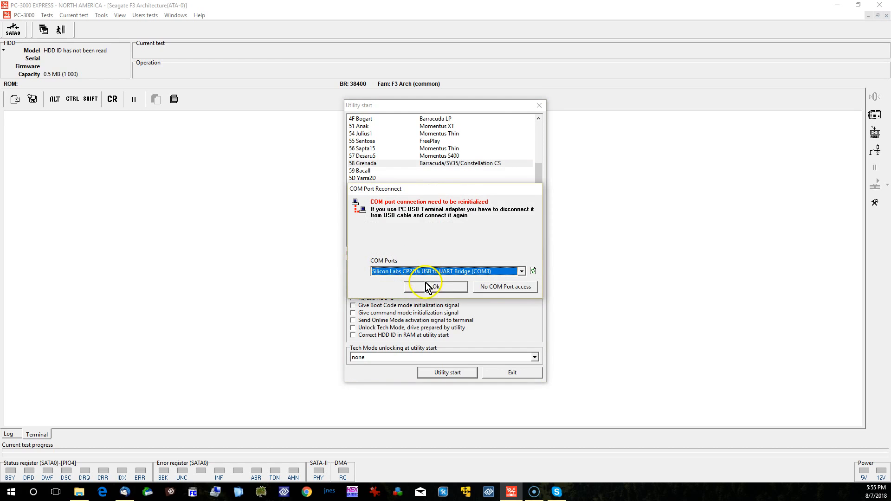
left_click(435, 287)
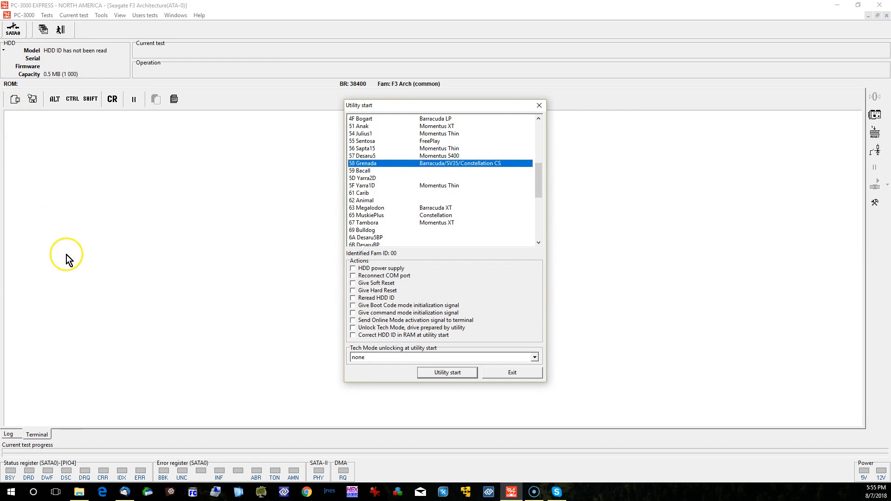
- Power-cycle the drive and start the utility for the Grenada family, identifying the 3 TB drive
left_click(353, 267)
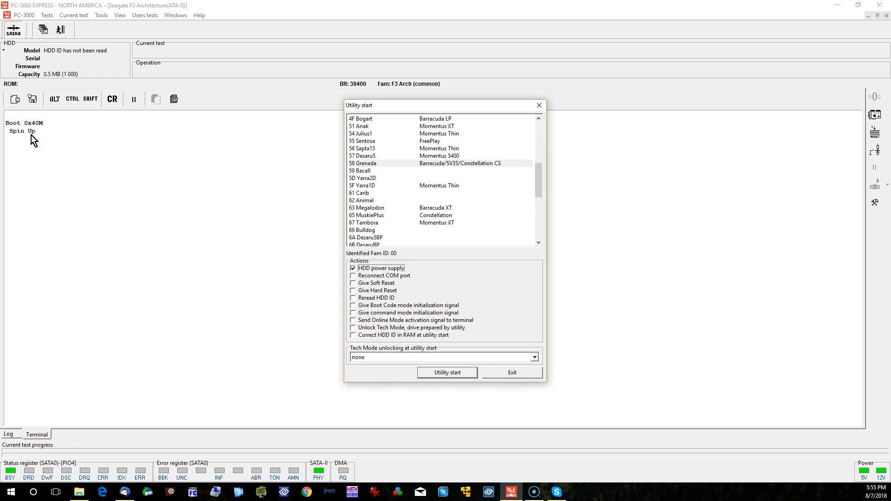
mouse_move(50, 209)
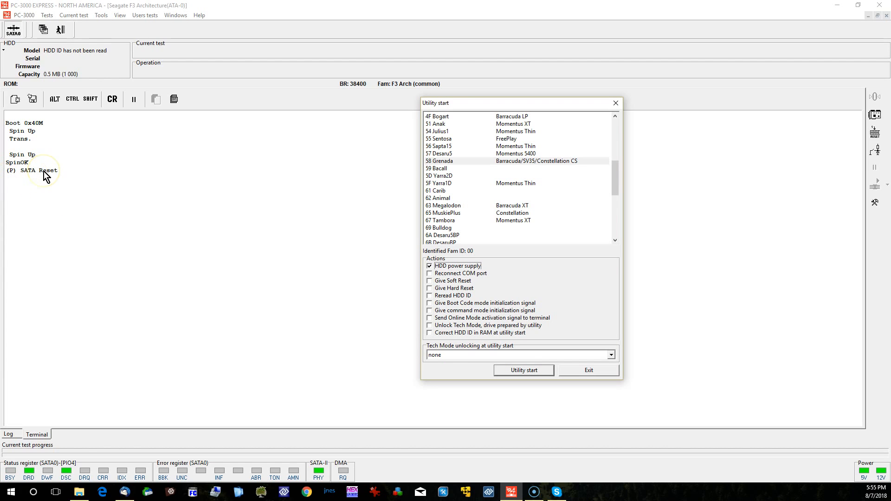
mouse_move(335, 232)
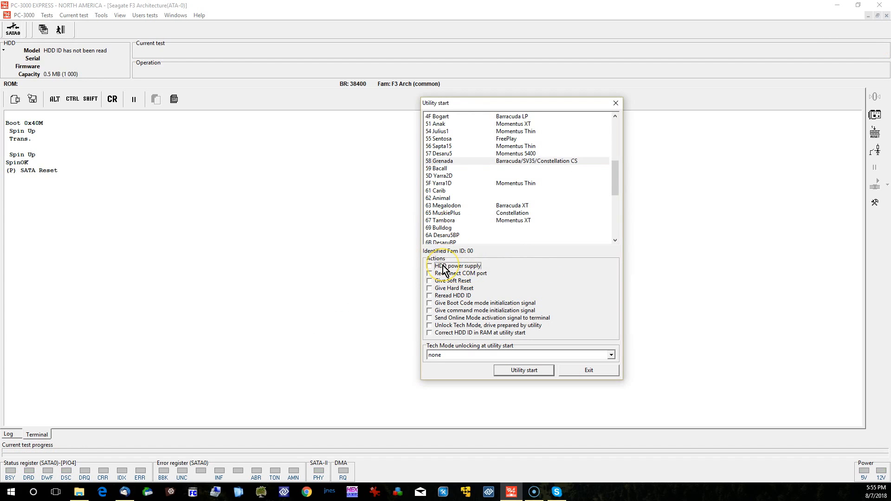
left_click(430, 266)
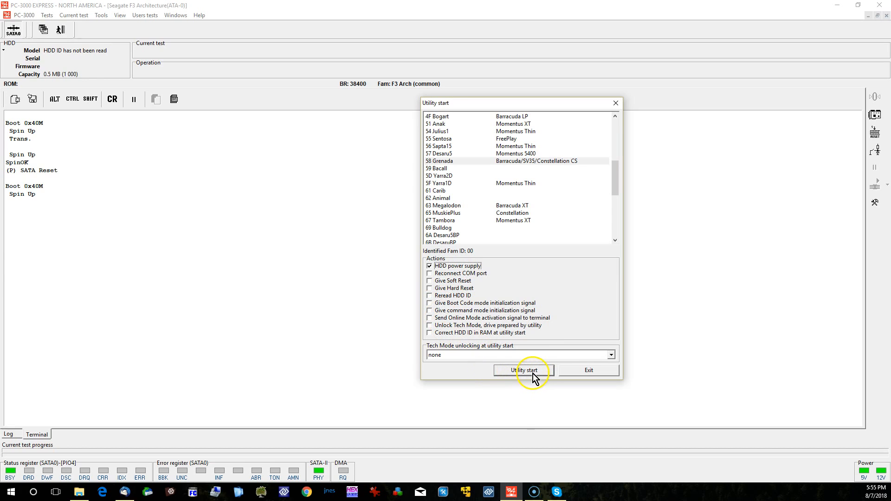
left_click(523, 370)
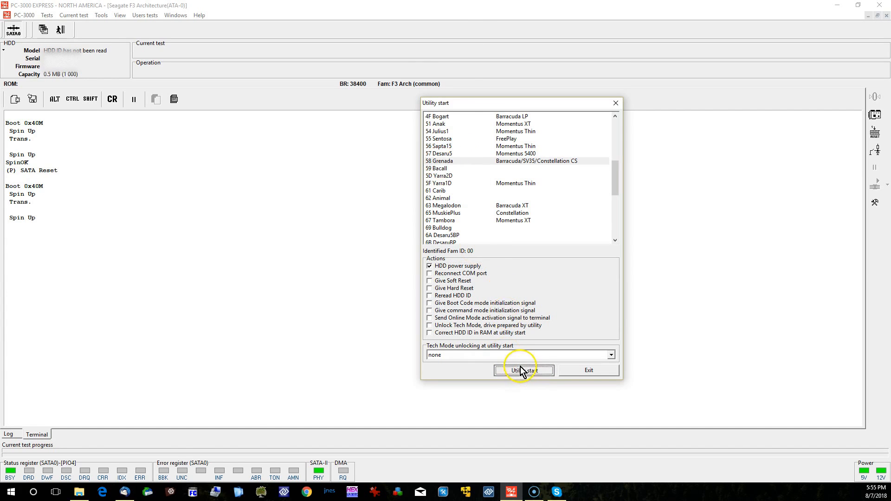
left_click(522, 370)
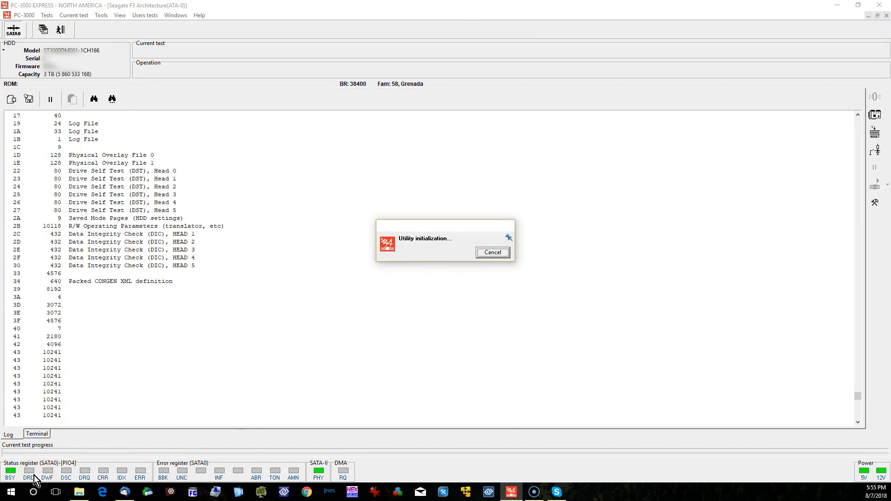
- Launch the sector editor from Tools in read-only mode to read sectors 0-1
left_click(36, 433)
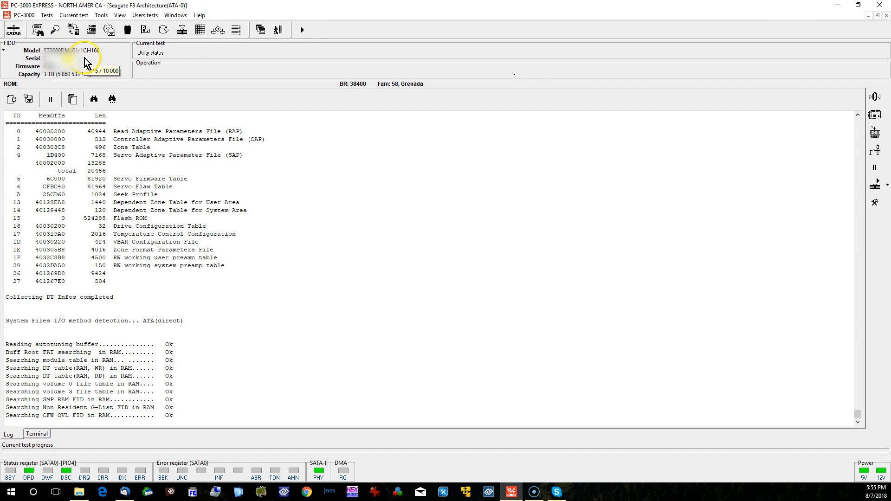
left_click(102, 14)
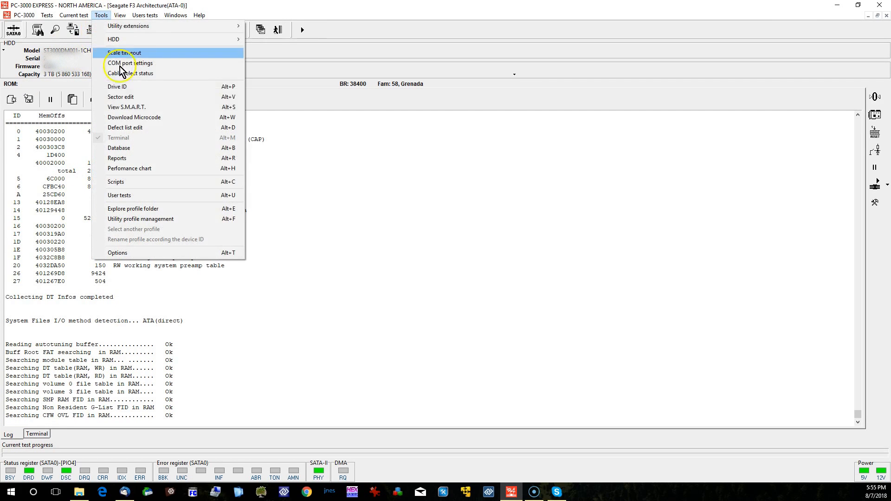
left_click(120, 96)
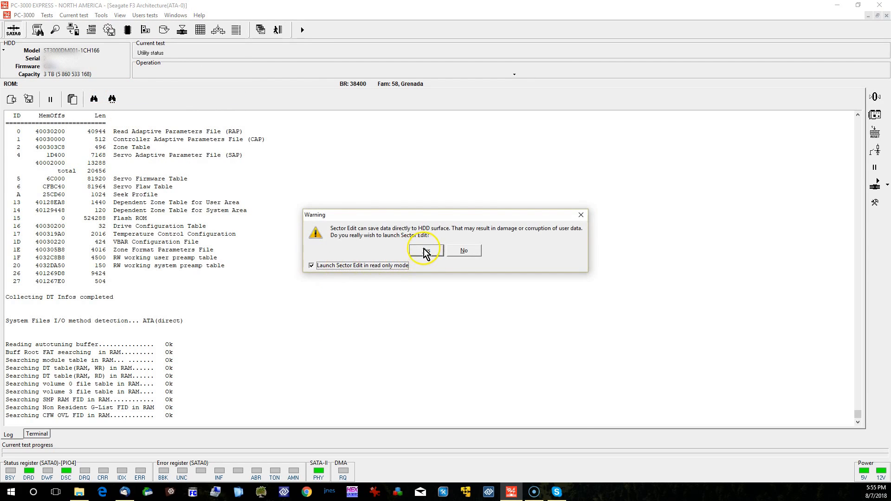
left_click(424, 249)
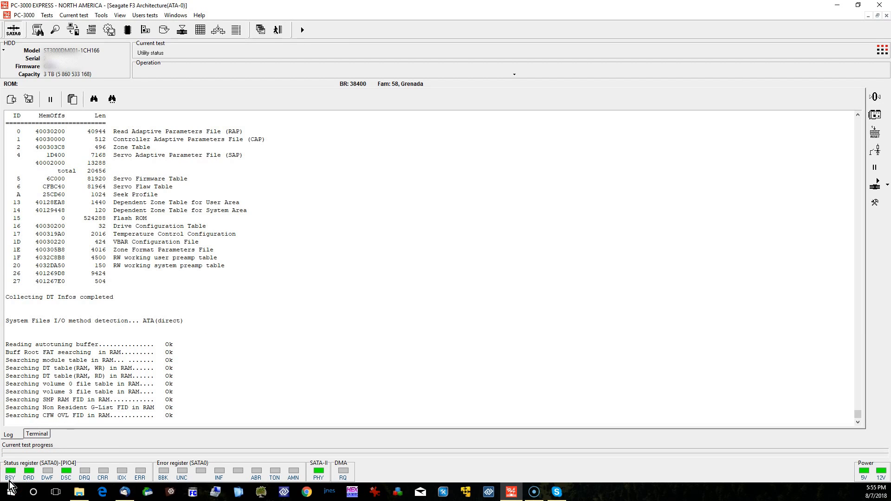
mouse_move(210, 353)
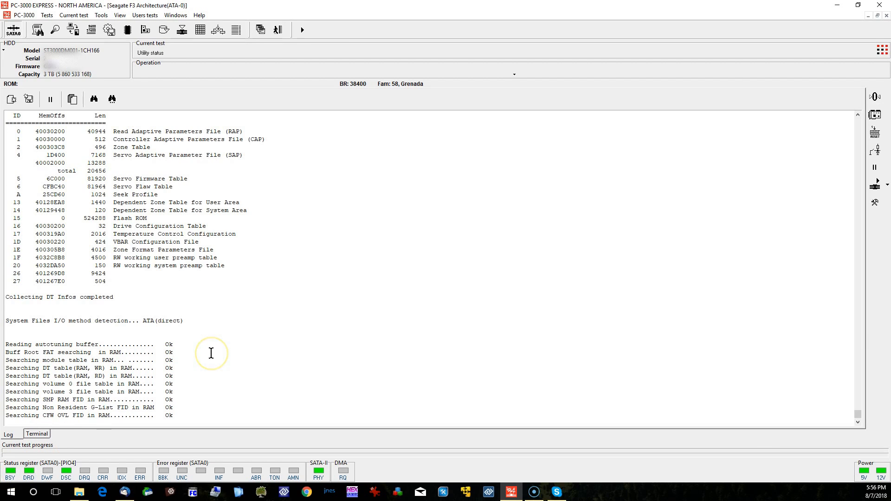
mouse_move(216, 343)
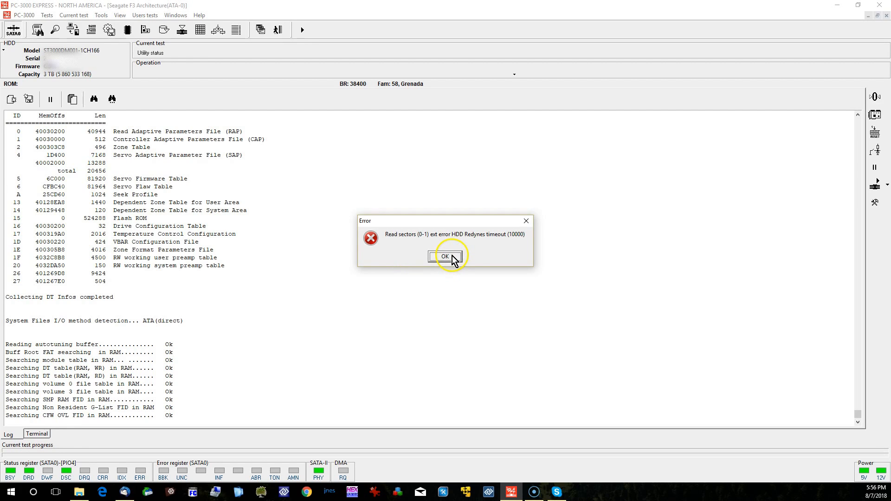
- Dismiss the Redynes timeout error and restart the utility for the Grenada family with power on
left_click(444, 256)
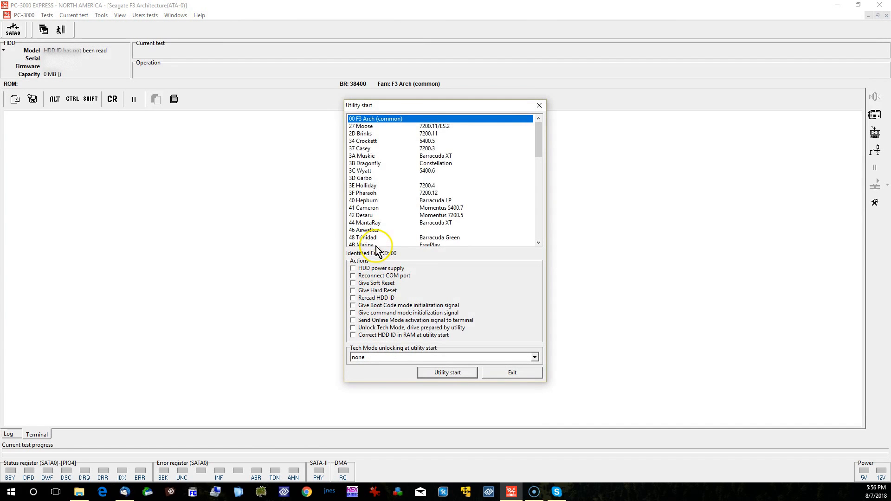
scroll("down", 3)
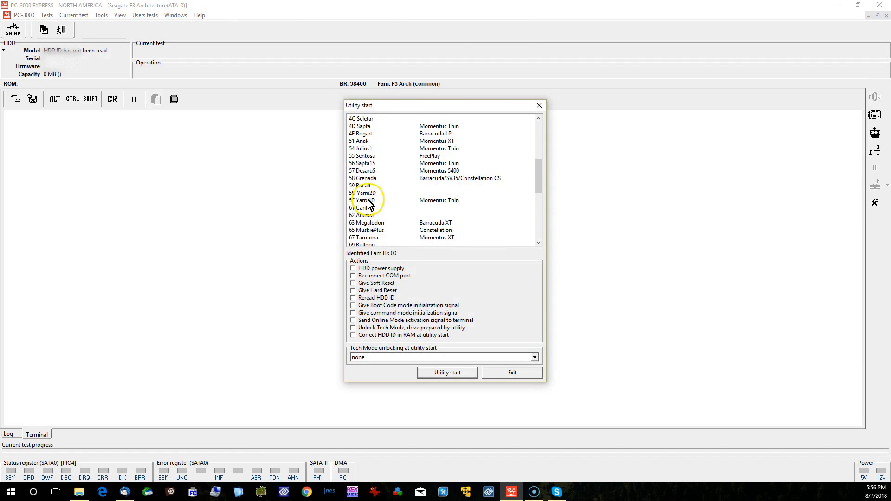
left_click(353, 267)
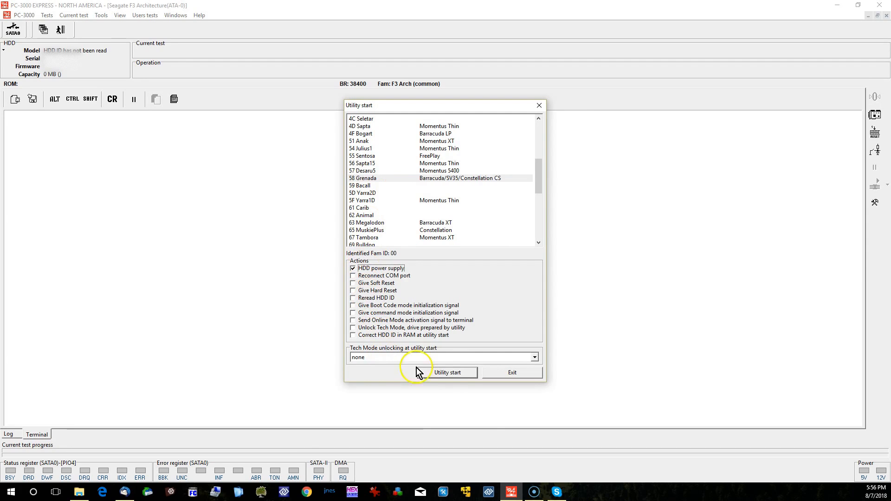
left_click(449, 372)
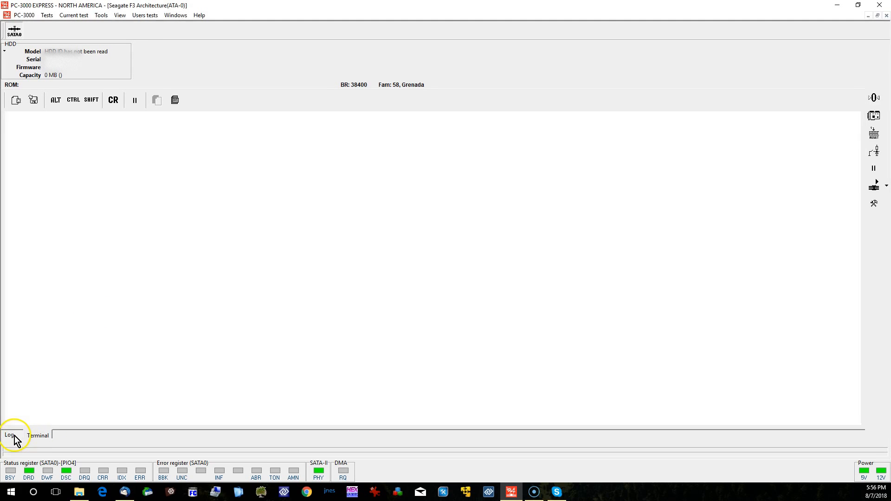
- After 'Drive not ready' in the log, exit and start the Grenada utility once more
left_click(36, 433)
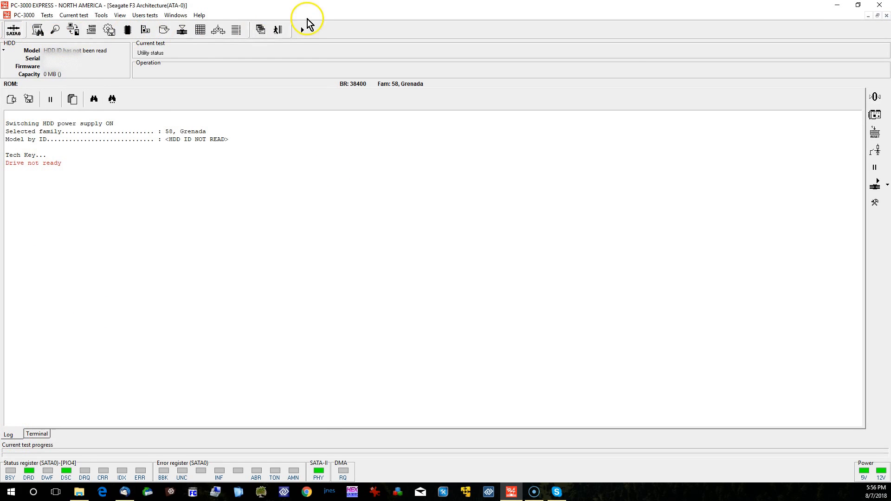
left_click(146, 30)
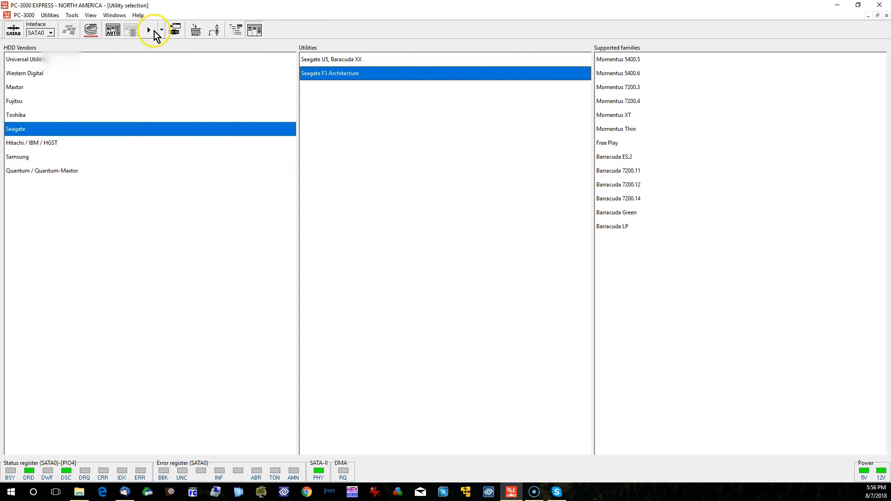
left_click(148, 28)
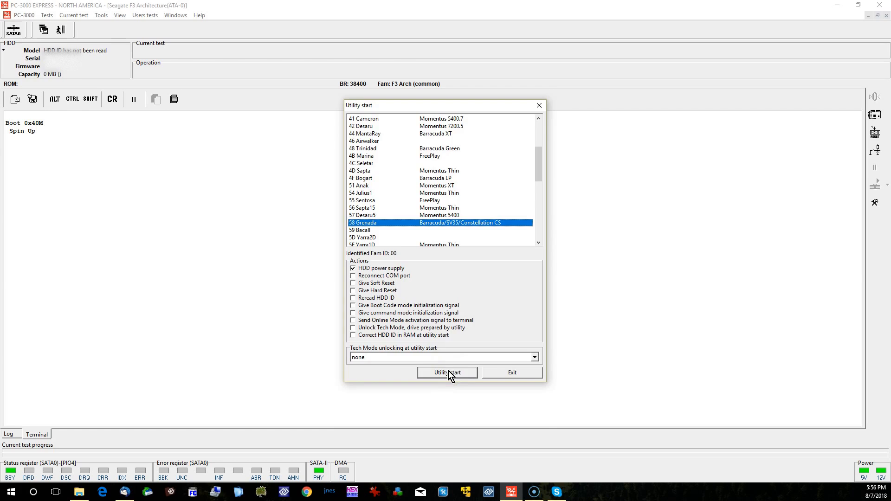
left_click(447, 372)
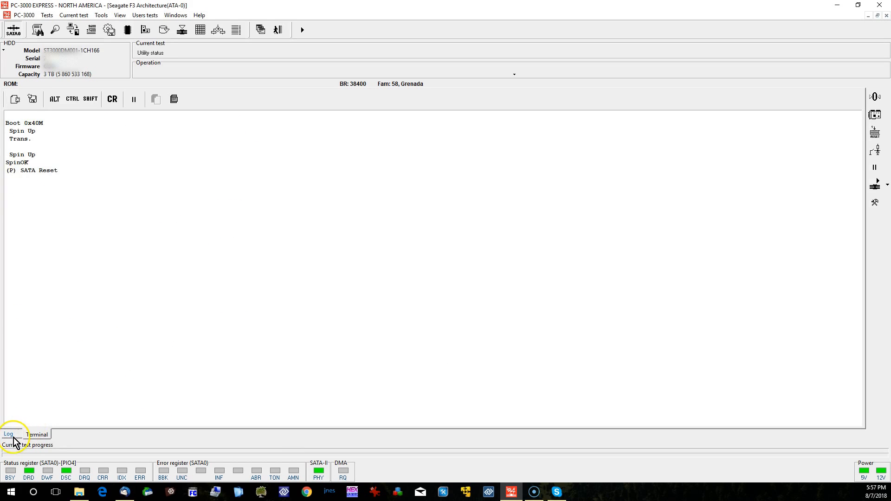
- Review the log of system file checks and start the Edit HDD ID test
left_click(100, 15)
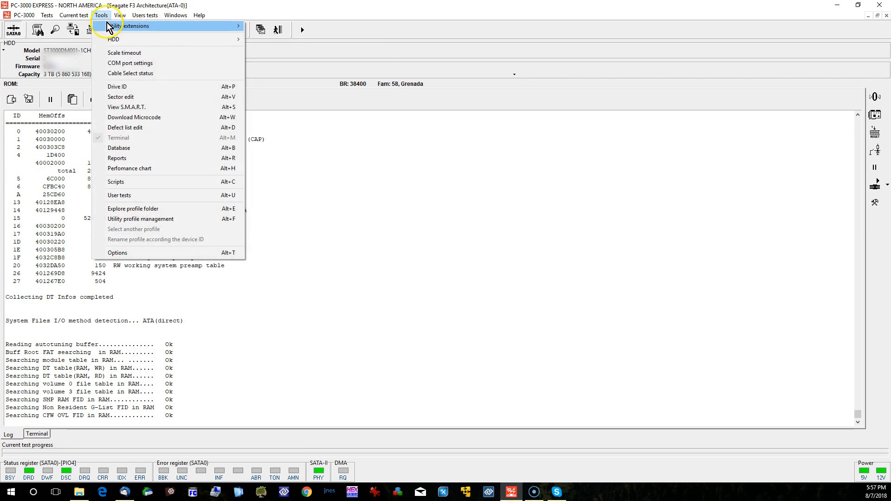
left_click(101, 15)
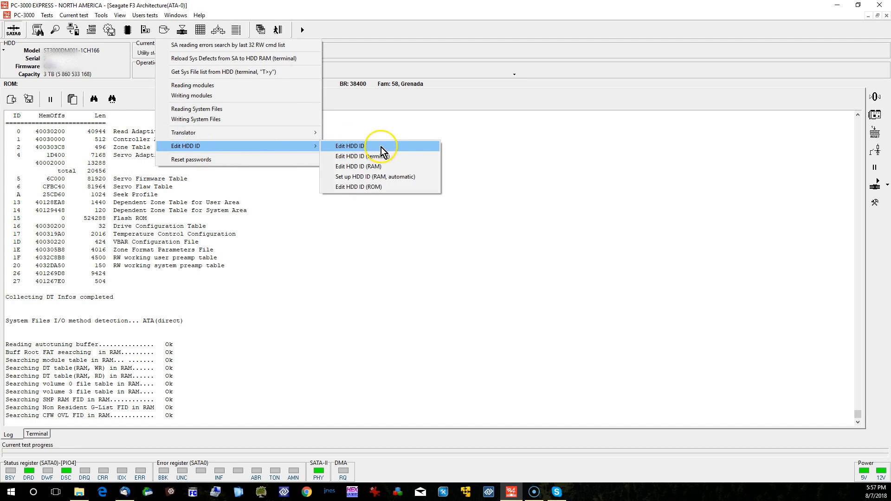
mouse_move(338, 159)
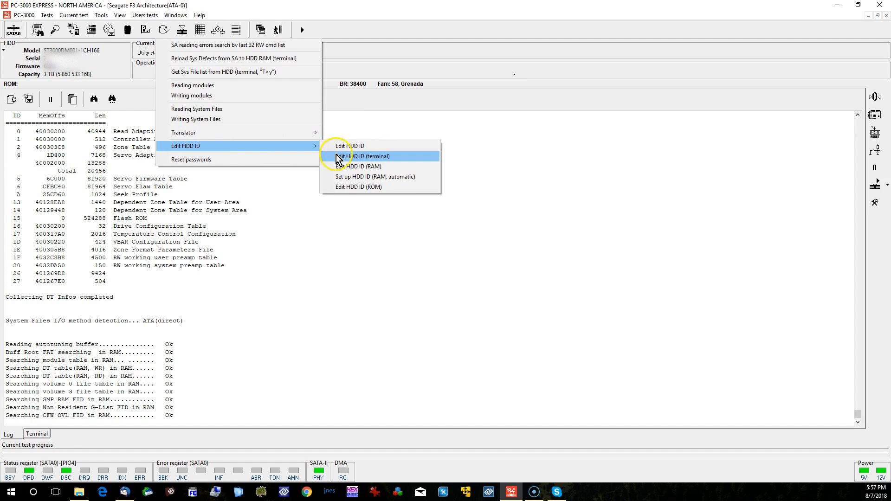
mouse_move(350, 146)
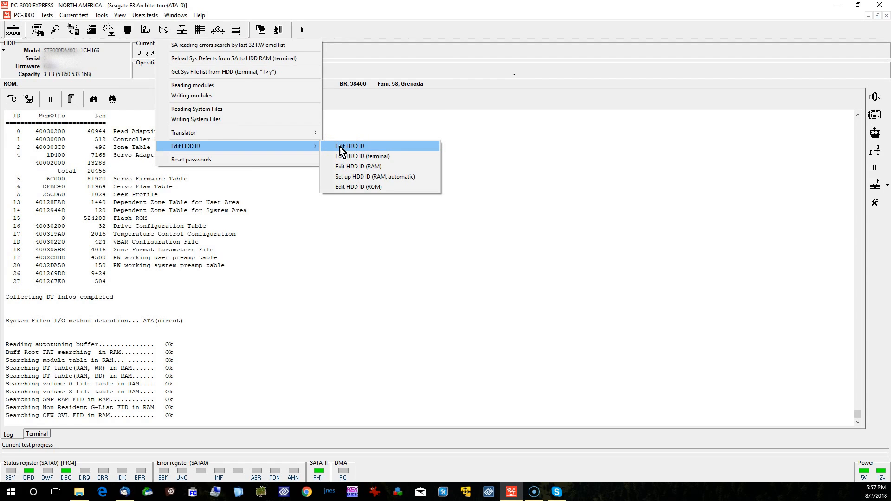
left_click(350, 145)
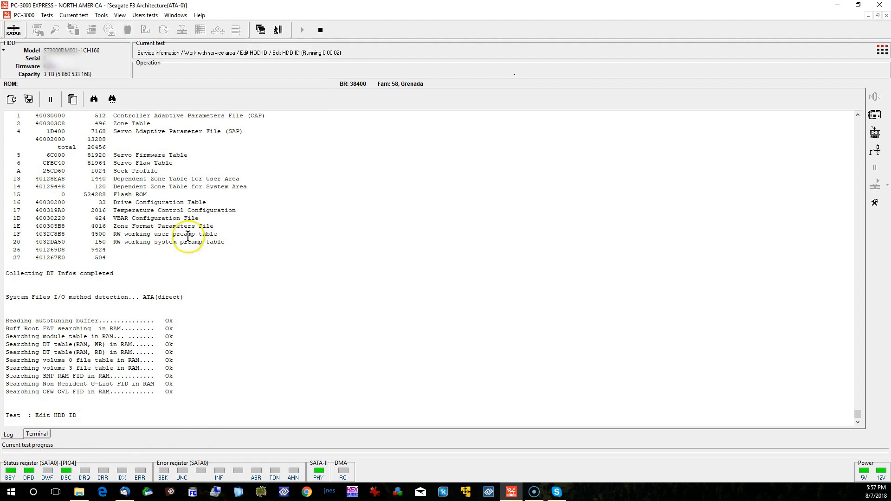
mouse_move(10, 471)
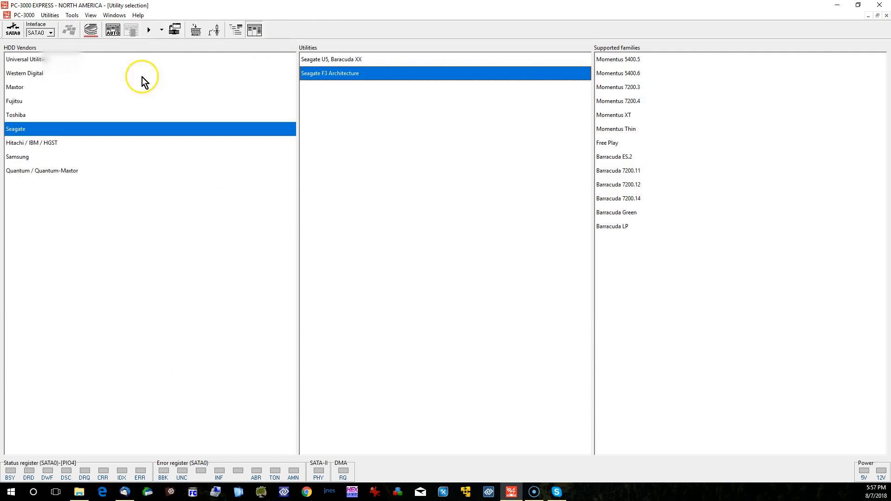
- Relaunch Seagate F3 Architecture for family 58 Grenada with HDD power supply on
double_click(330, 72)
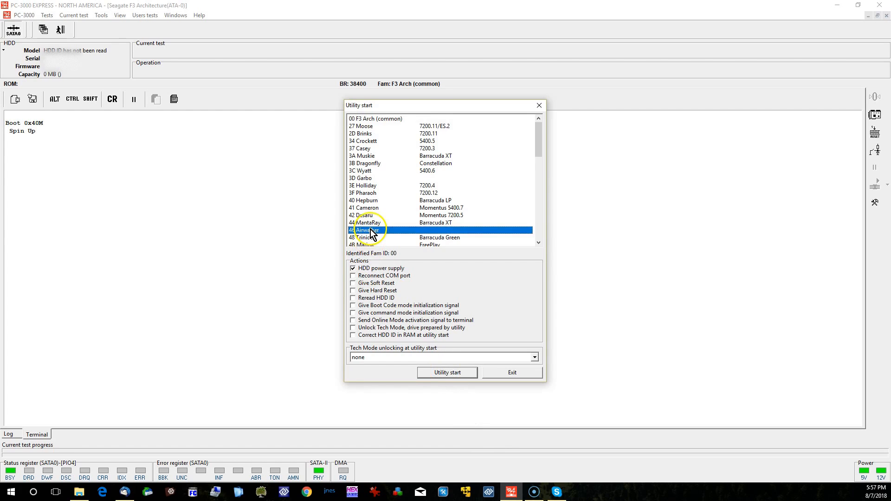
scroll("down", 3)
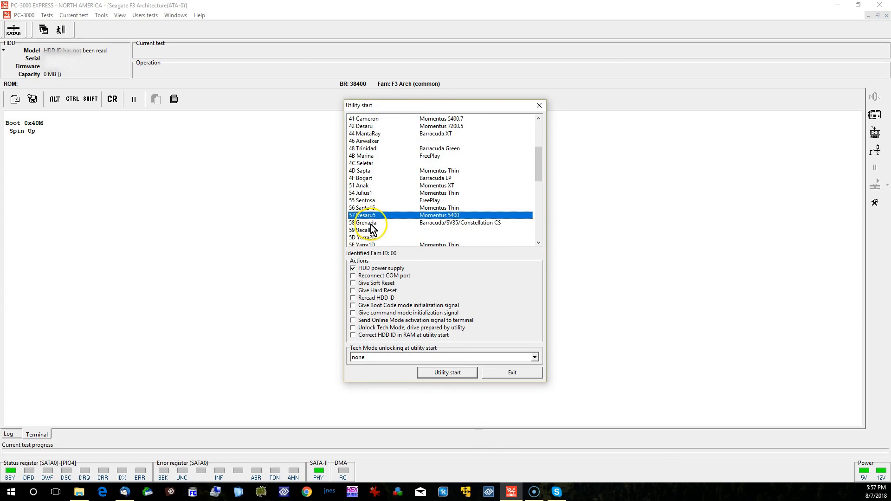
left_click(364, 222)
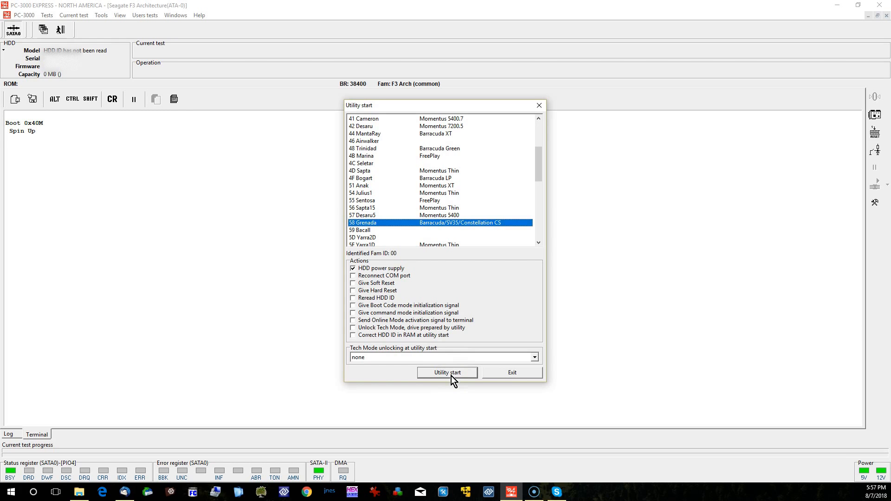
left_click(448, 372)
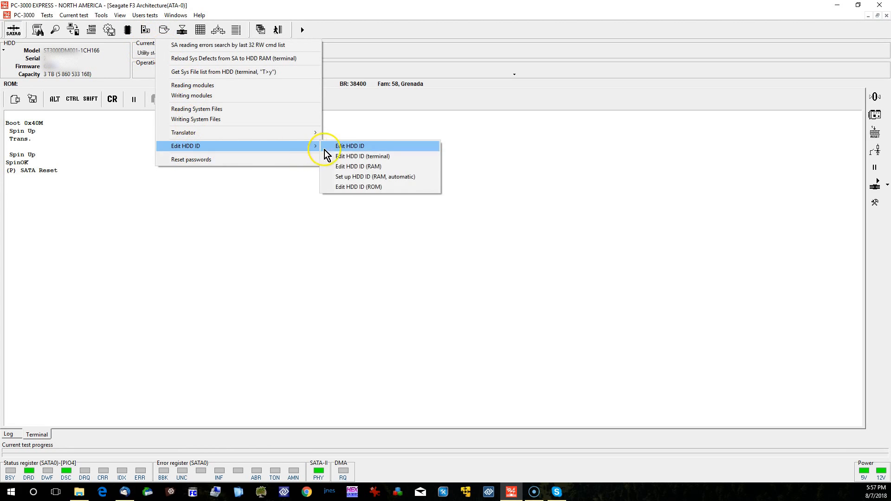
- Run Edit HDD ID (terminal) twice reading ID file 0x0093, both failing on baud rate, then go to Tools
left_click(361, 156)
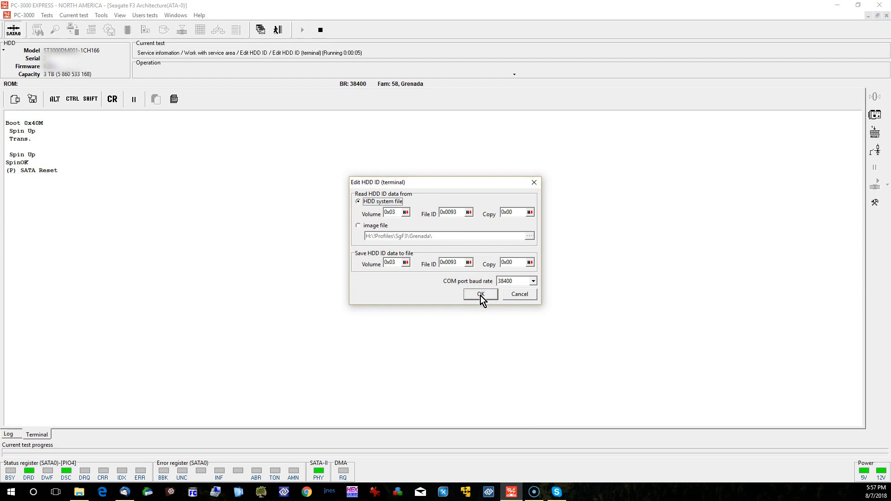
left_click(479, 294)
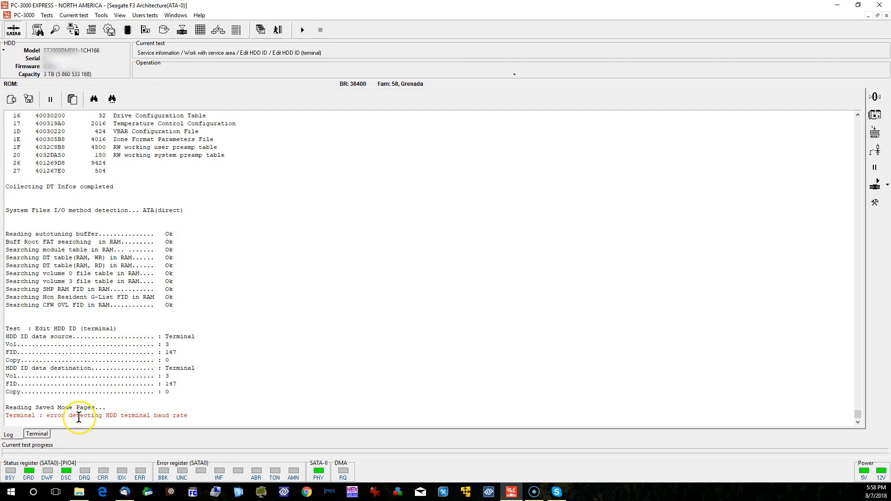
left_click(164, 30)
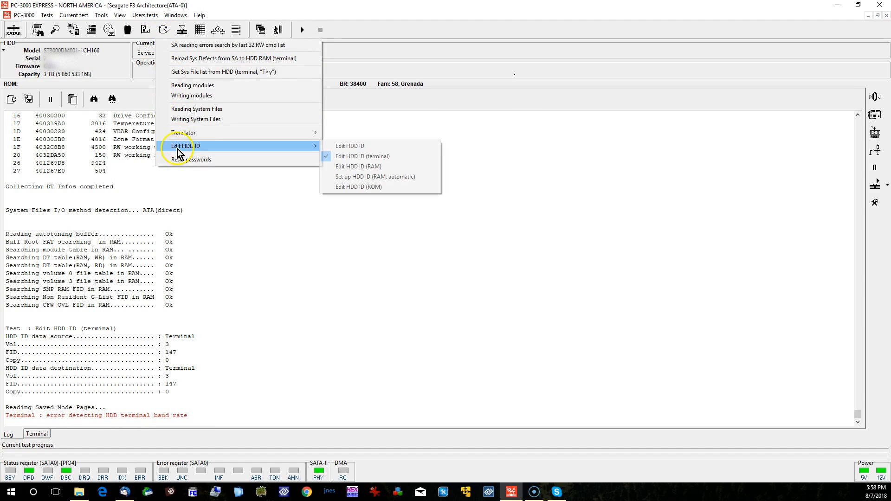
left_click(362, 156)
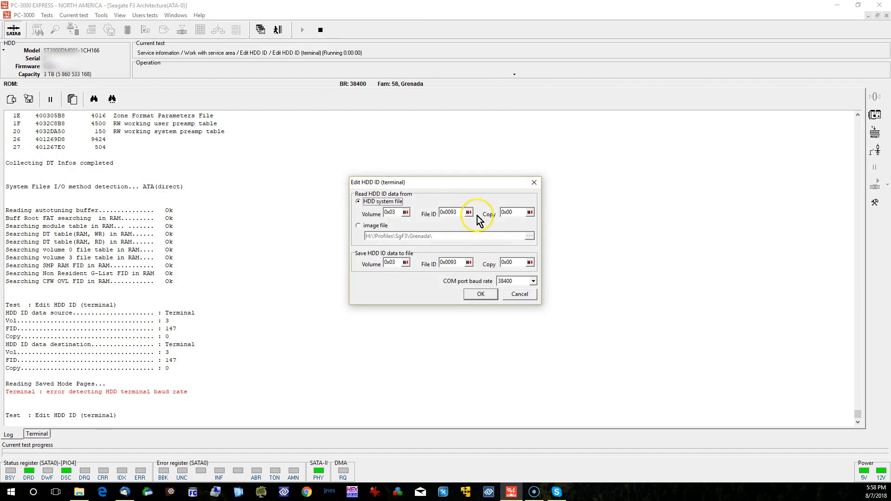
left_click(480, 294)
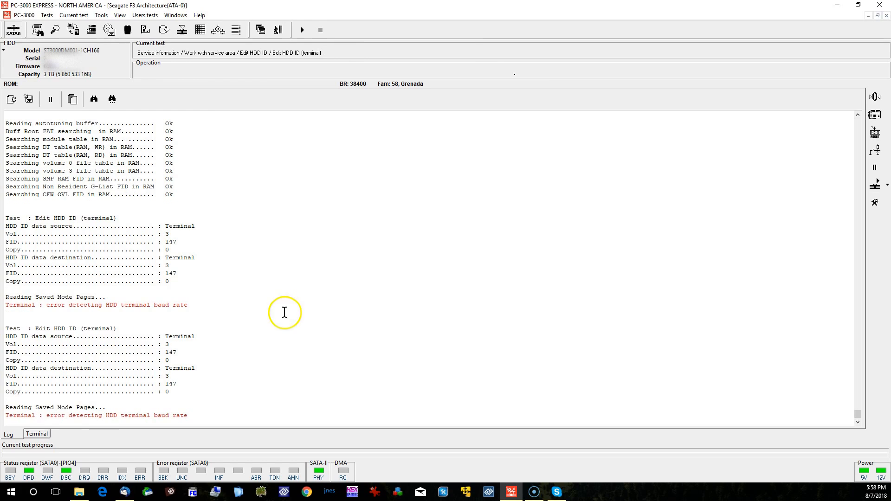
left_click(101, 15)
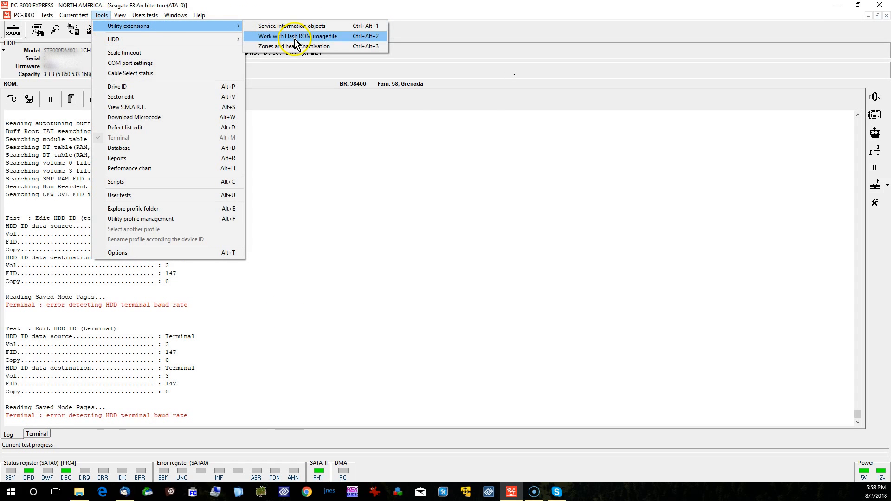
- Load system file 93, Saved Mode Pages, from the System File list into service information objects
left_click(292, 26)
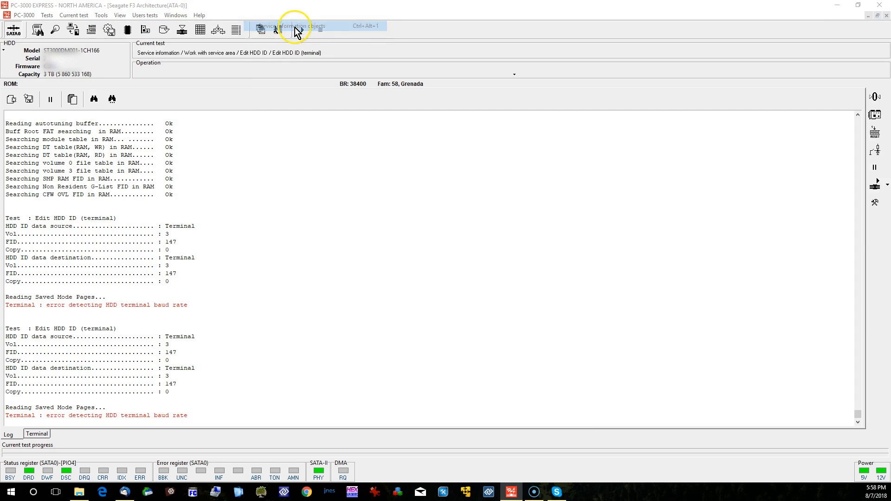
left_click(293, 26)
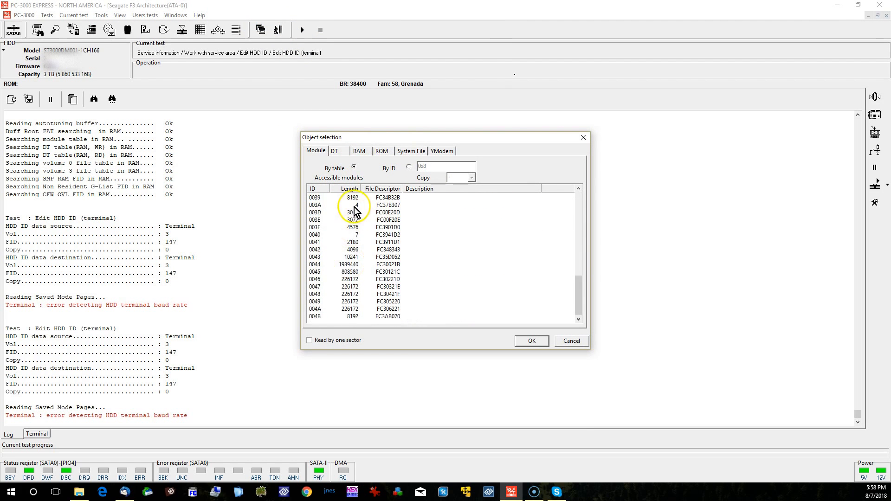
left_click(411, 150)
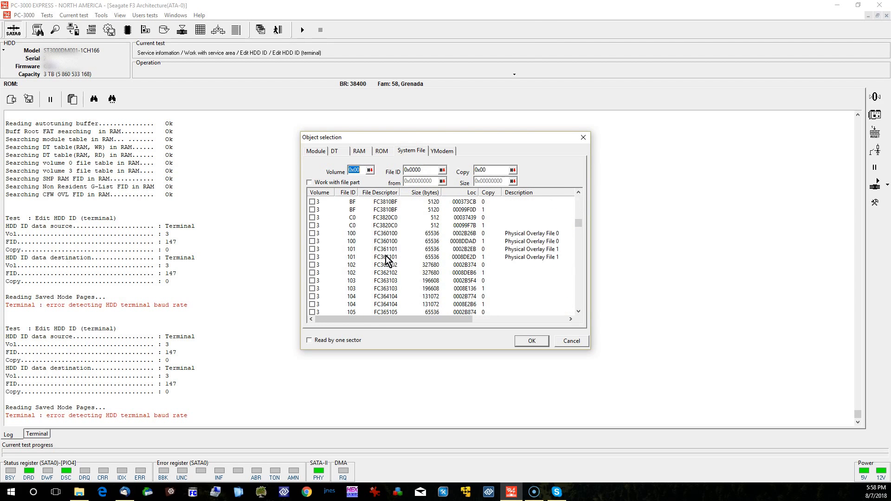
left_click(429, 217)
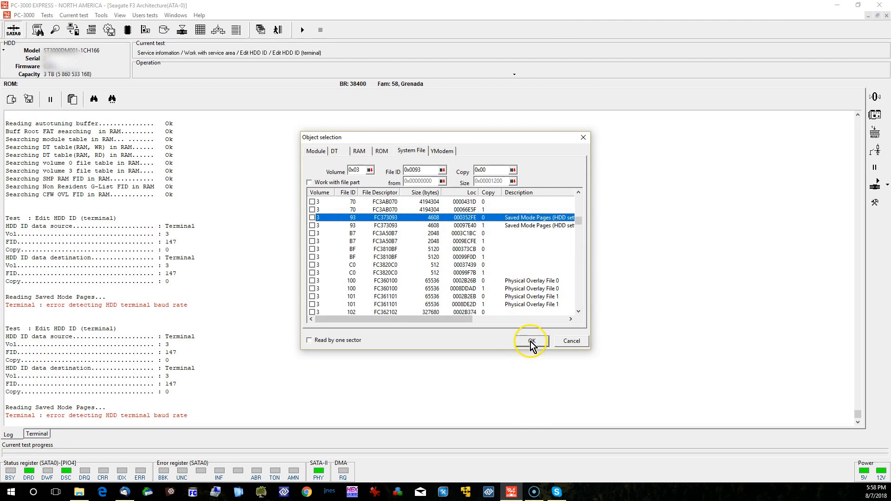
left_click(529, 341)
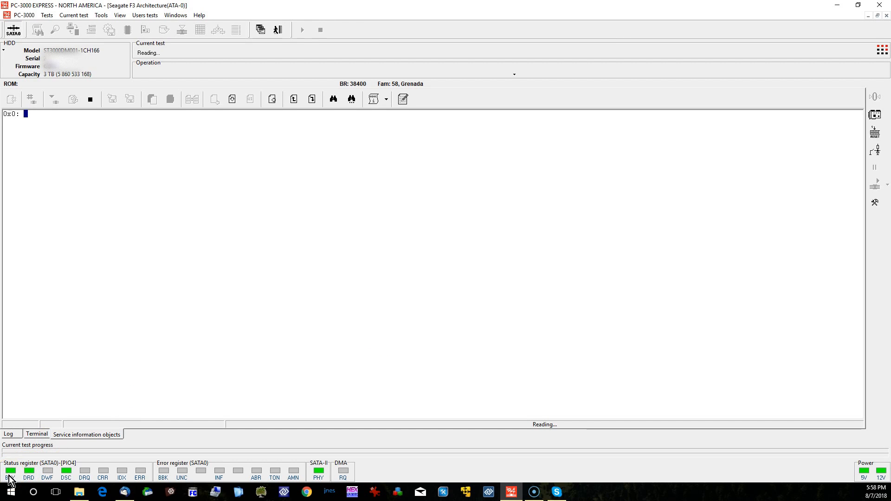
mouse_move(363, 239)
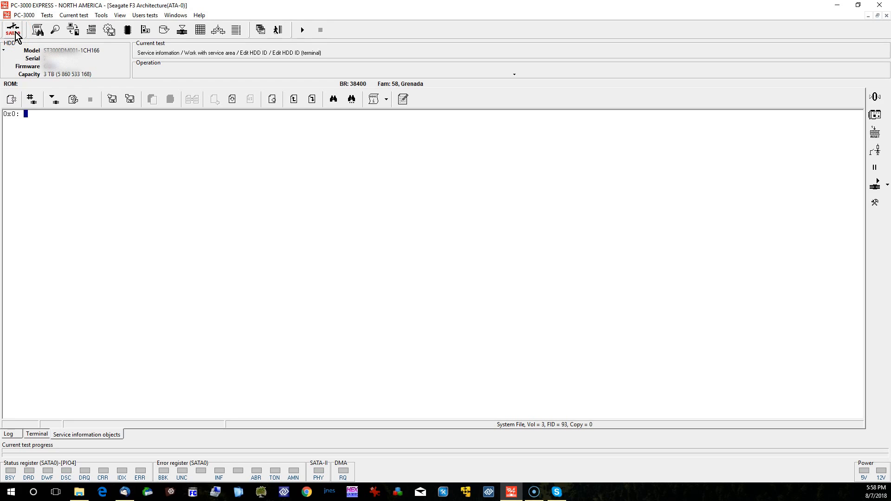
- Power the drive back on and load system file 93, Saved Mode Pages, into the hex view
left_click(13, 29)
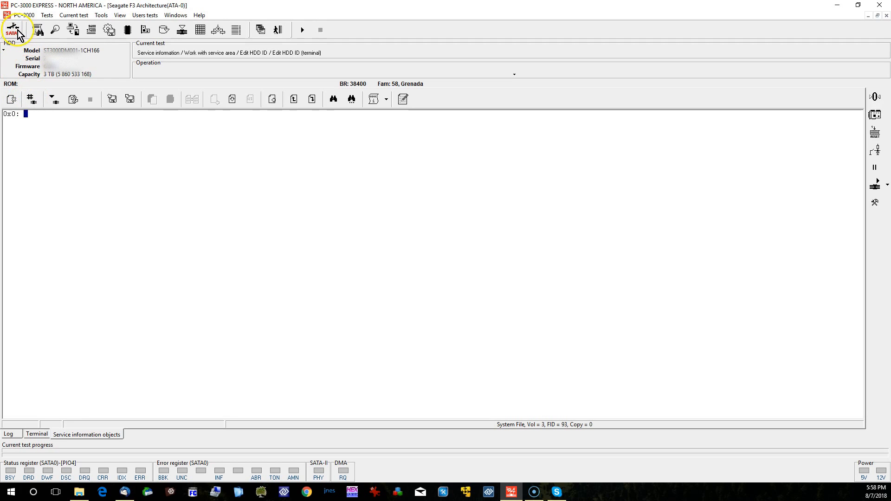
left_click(13, 29)
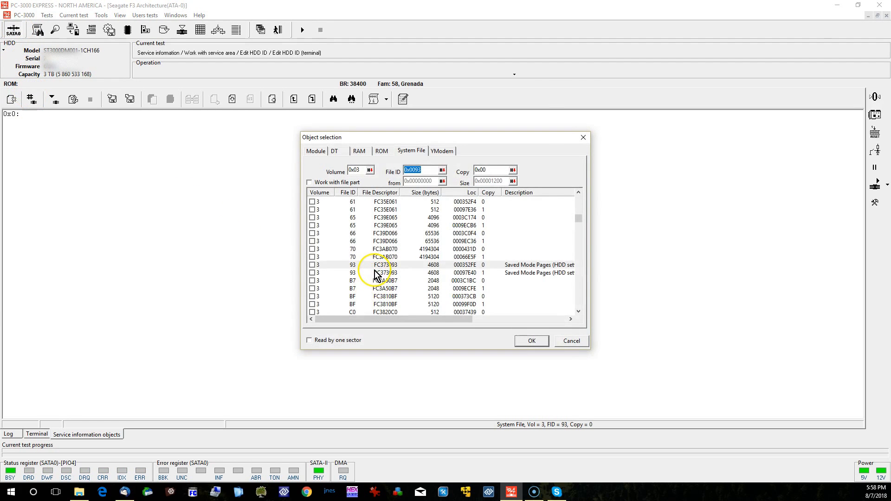
left_click(530, 341)
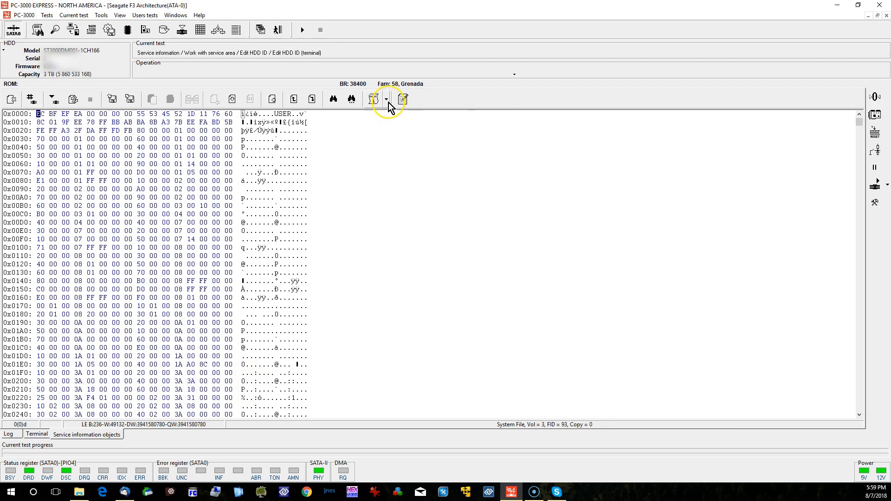
- In the SMP editor, enable only Show additional diag msg and Disable IDLE activities
left_click(386, 99)
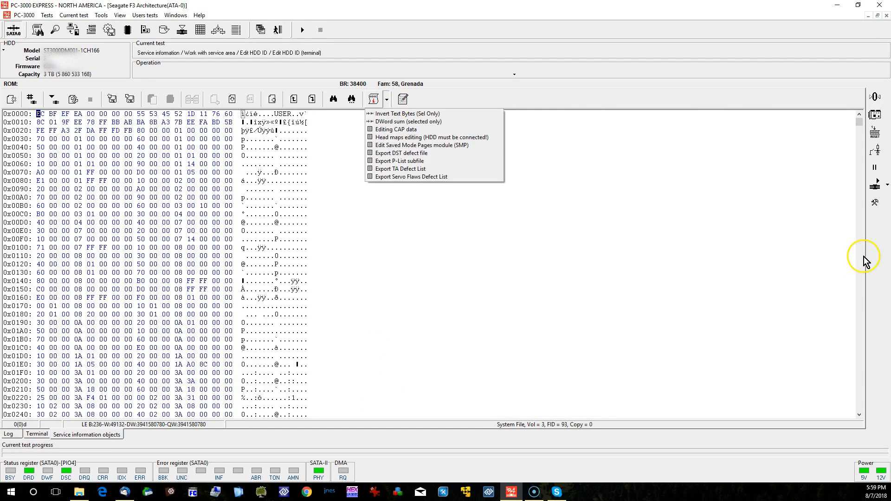
mouse_move(389, 145)
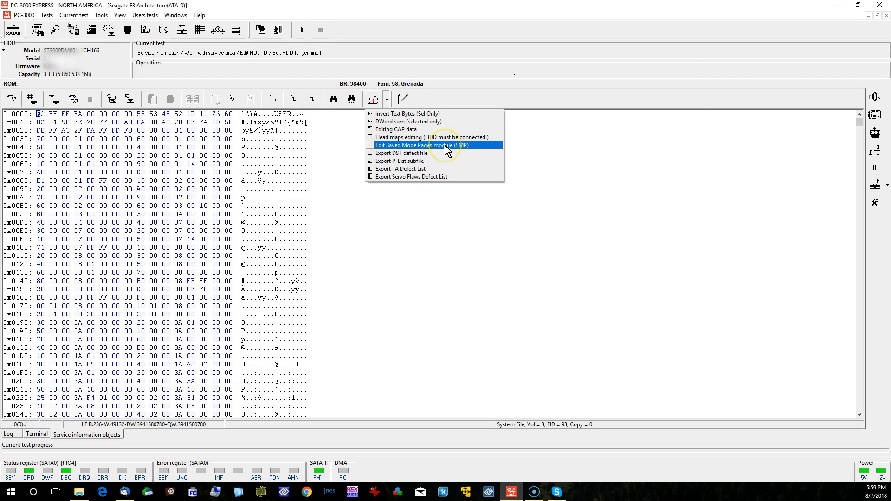
left_click(423, 145)
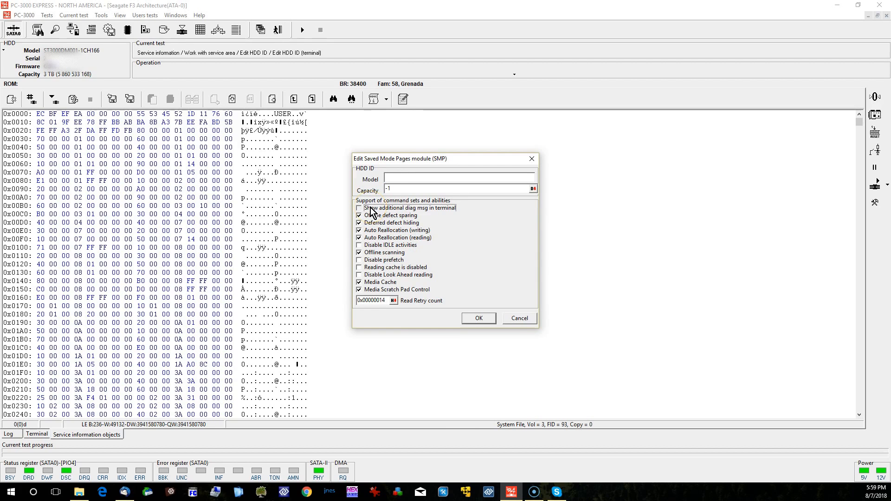
left_click(359, 207)
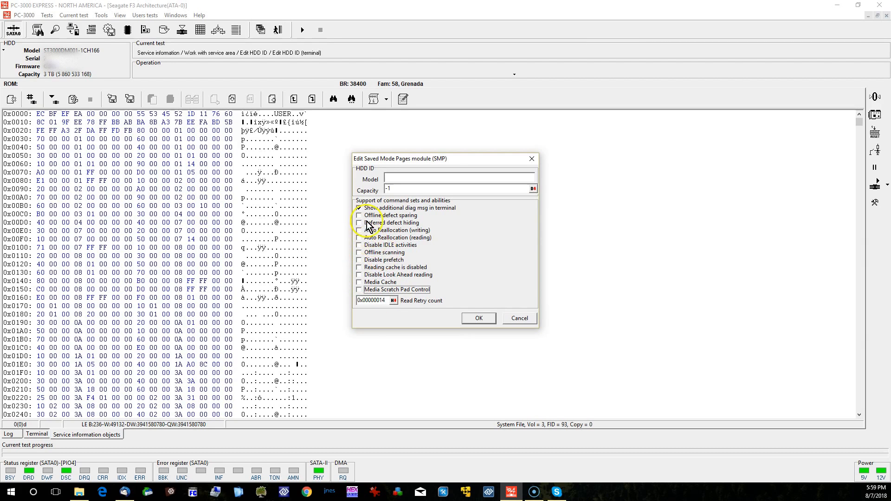
left_click(358, 245)
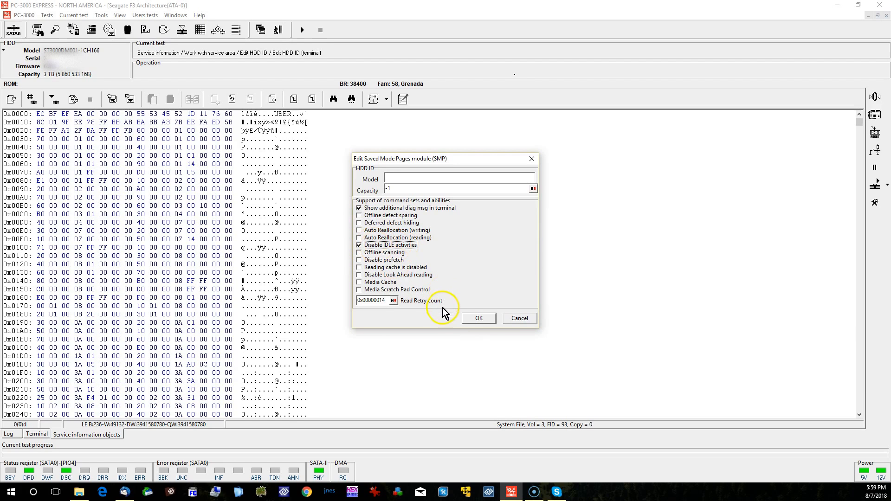
mouse_move(481, 324)
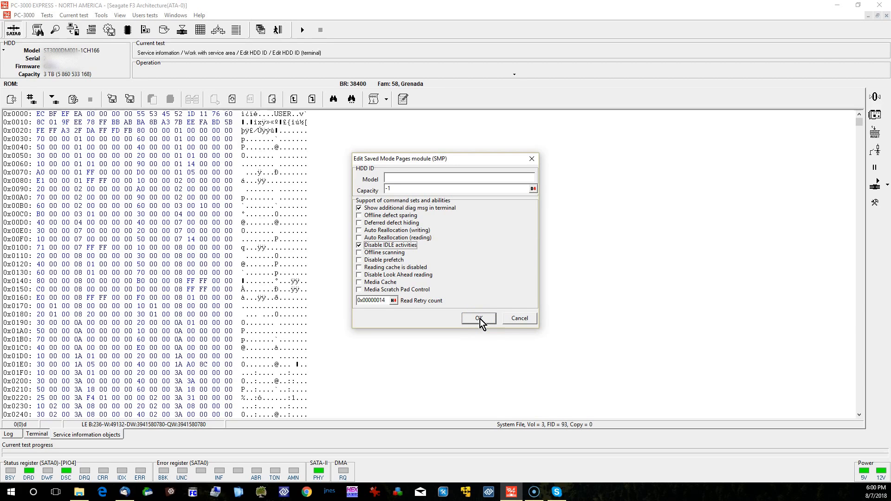
- Confirm the SMP settings and write modified file 93 back to the drive
left_click(478, 318)
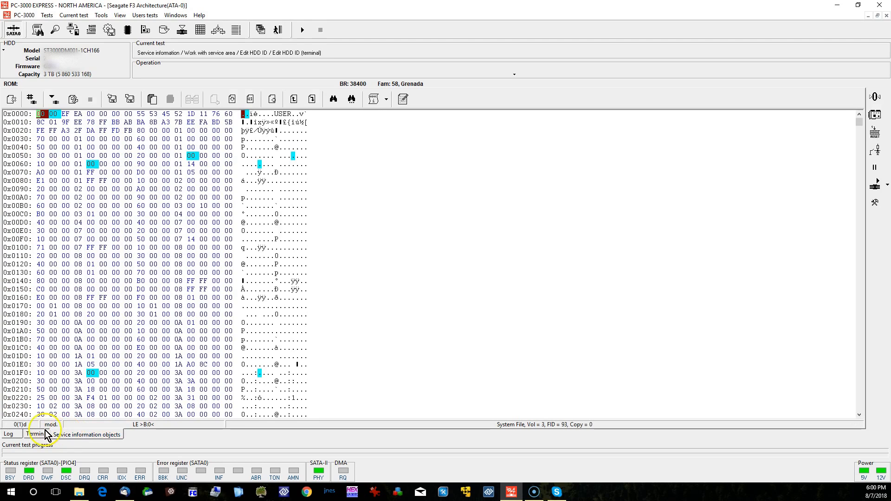
mouse_move(53, 99)
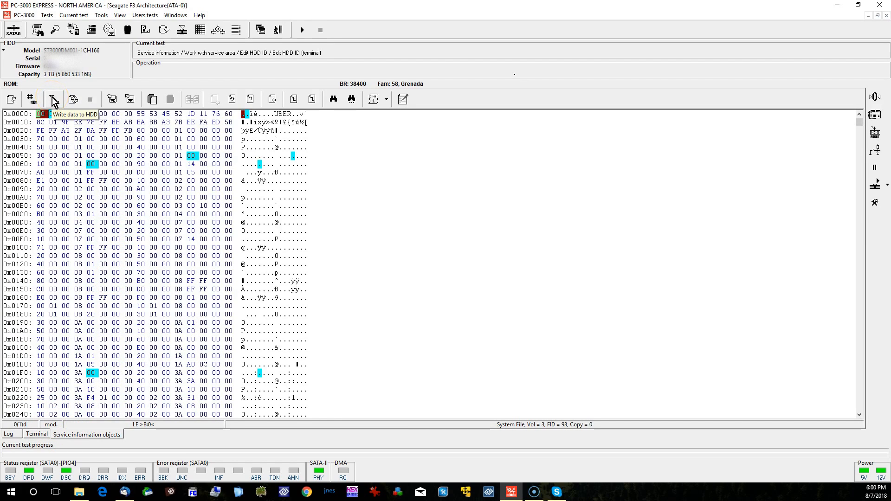
left_click(53, 99)
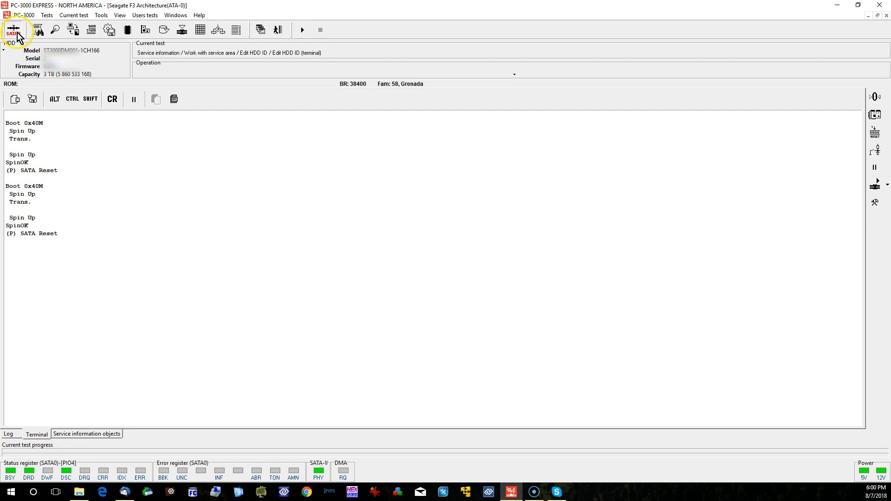
- Restart the Grenada family utility so the drive re-identifies and logs boot, spin-up and SATA reset
left_click(176, 30)
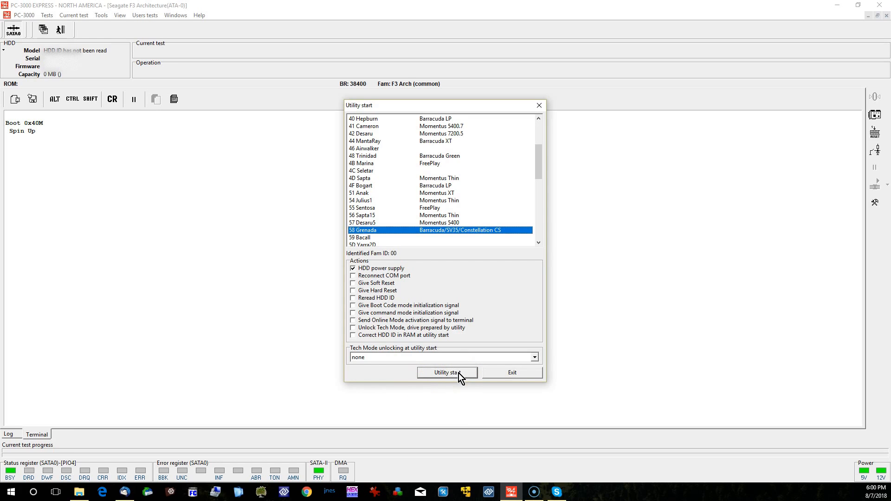
left_click(447, 372)
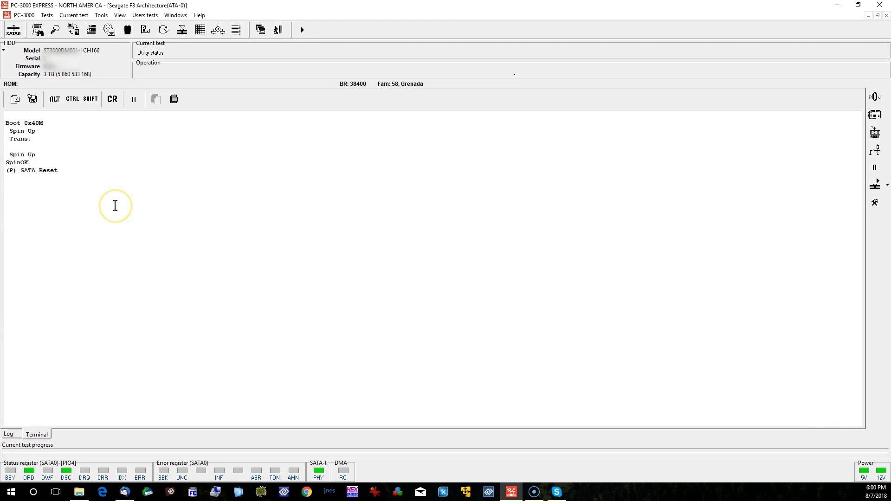
mouse_move(114, 206)
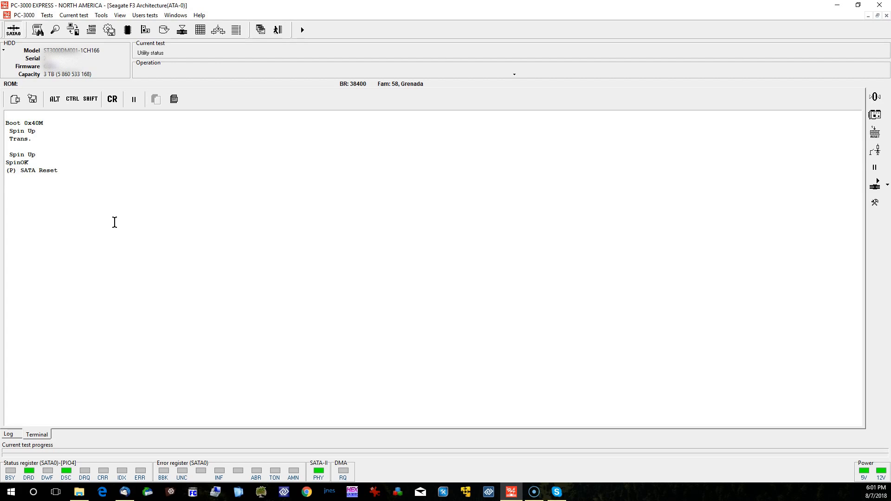
mouse_move(114, 219)
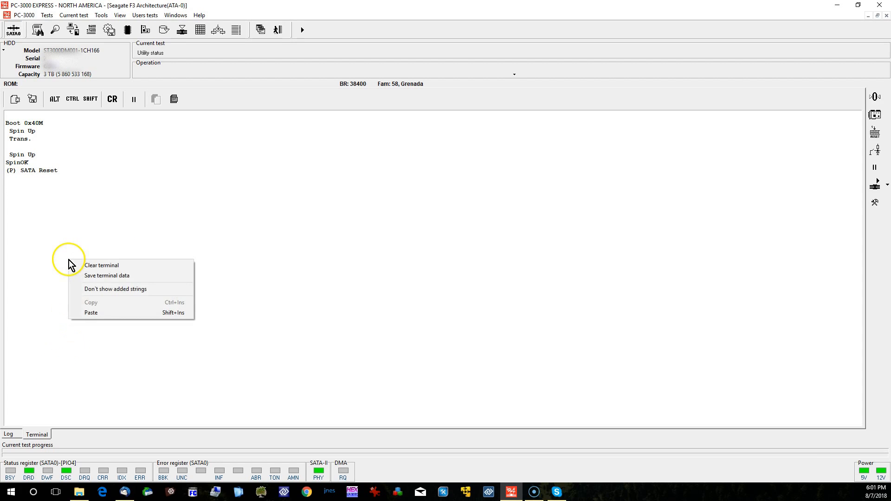
left_click(67, 219)
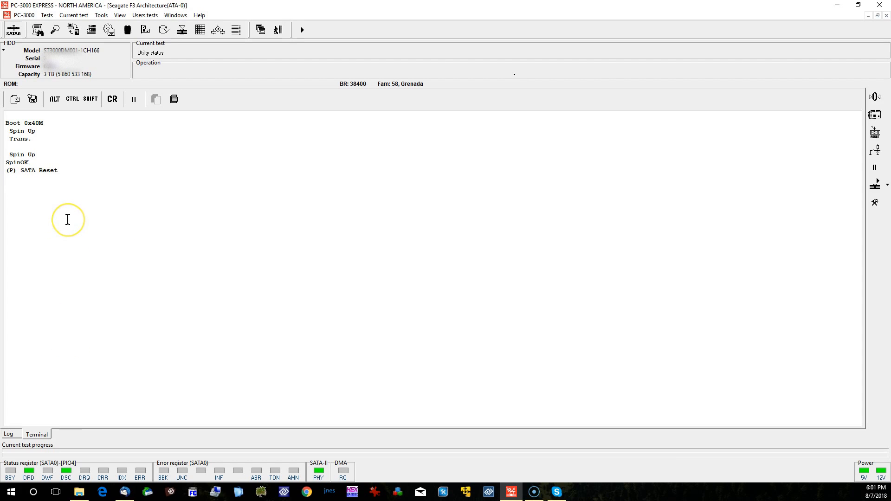
mouse_move(67, 220)
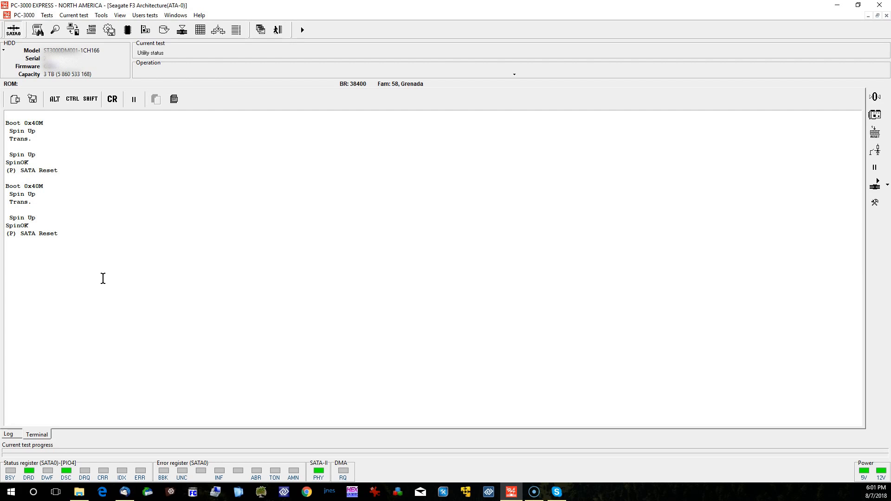
mouse_move(91, 283)
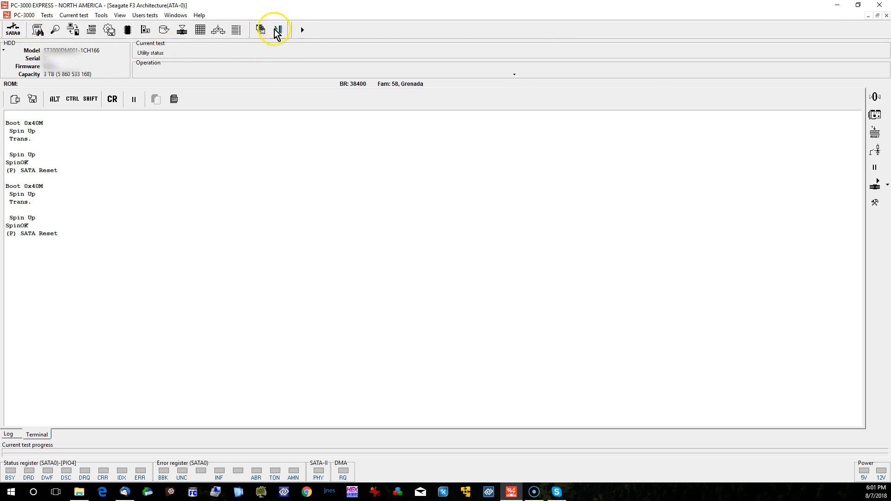
- Relaunch the utility for family 58 Grenada from Utility start
left_click(275, 30)
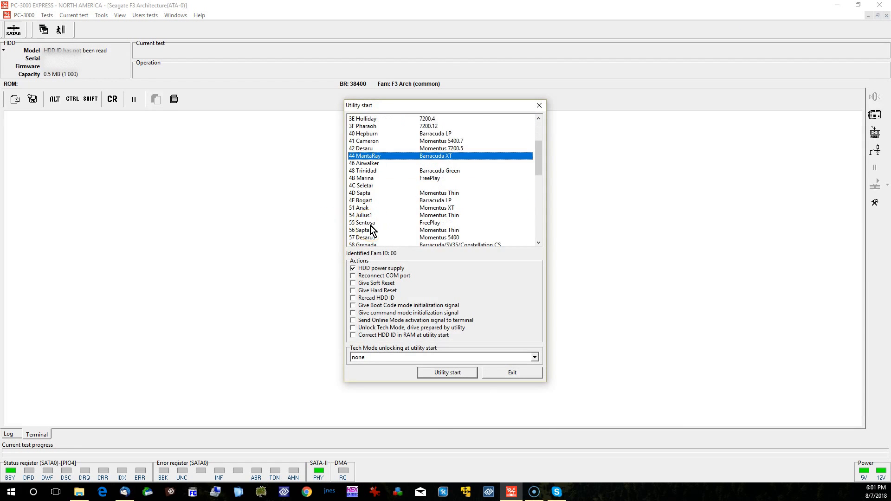
left_click(446, 372)
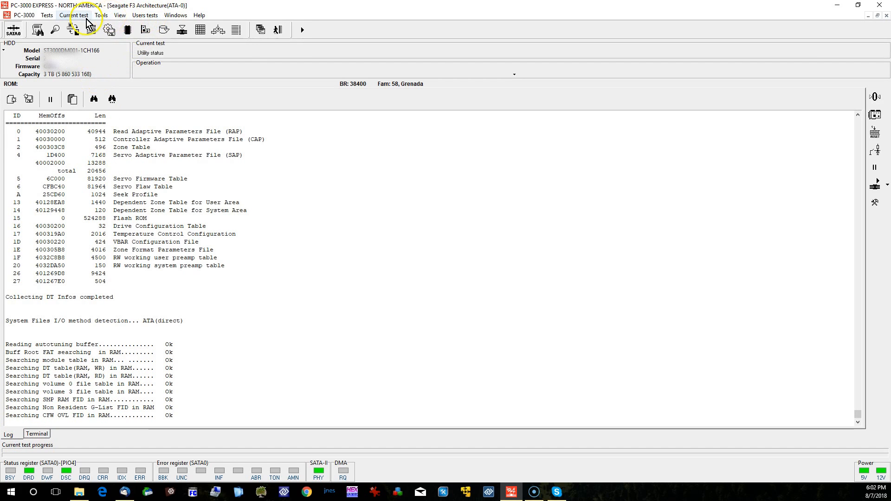
- Select volume 3 system file 93 copy 0 in Object selection and read it into the hex viewer
left_click(100, 15)
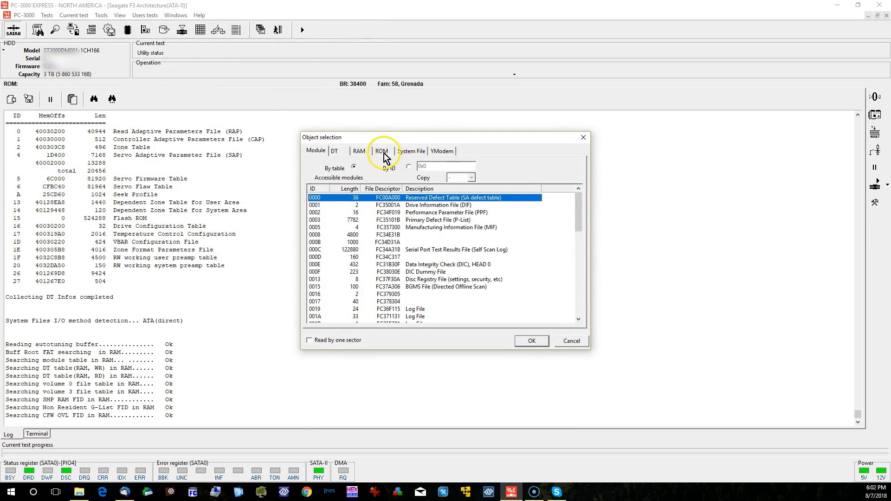
left_click(412, 151)
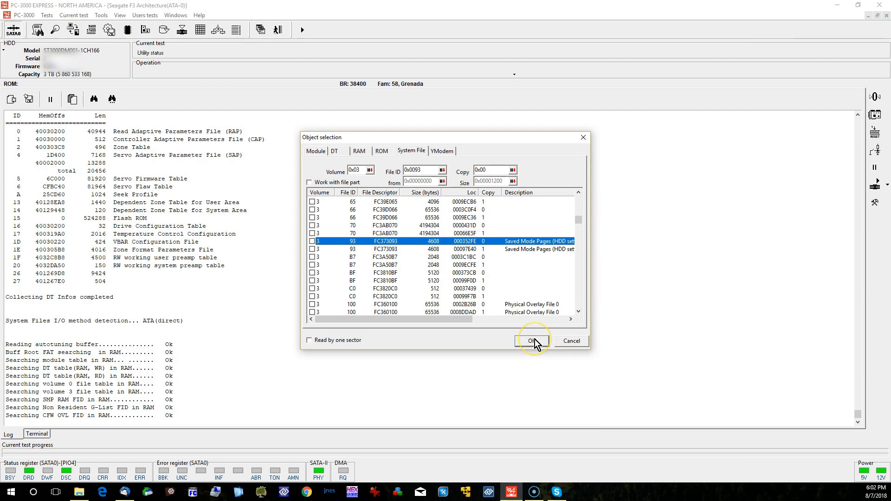
left_click(530, 341)
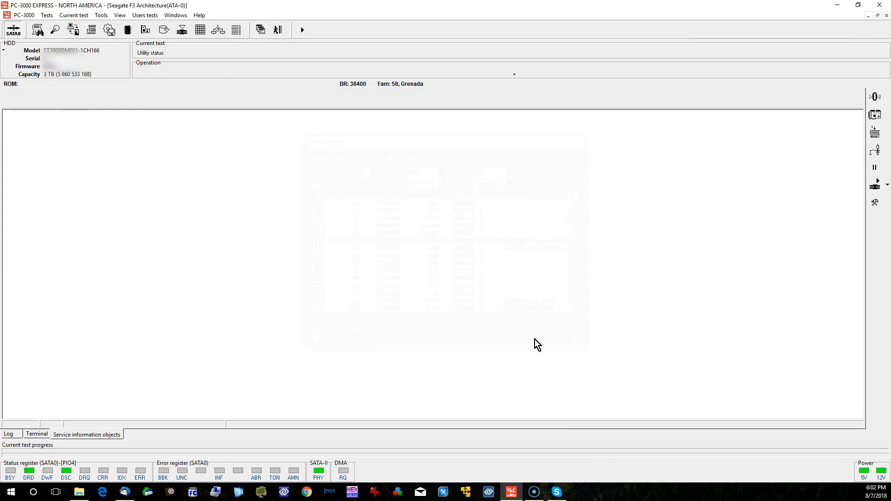
left_click(13, 29)
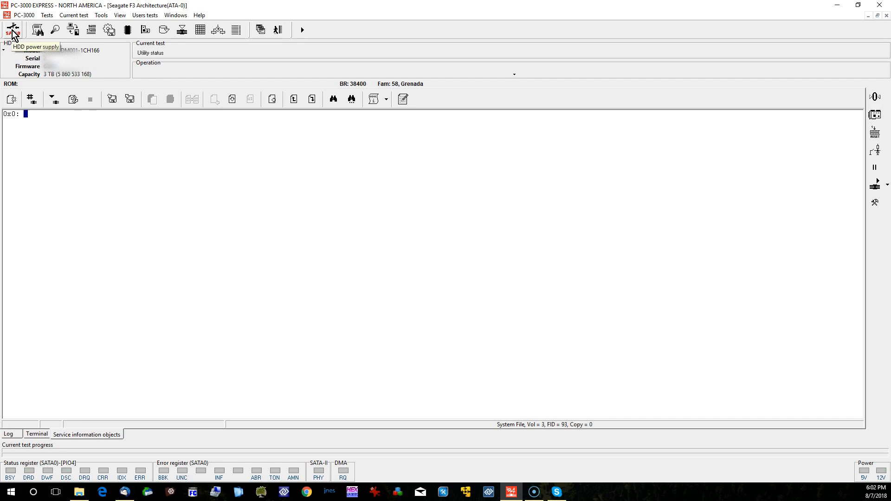
left_click(11, 29)
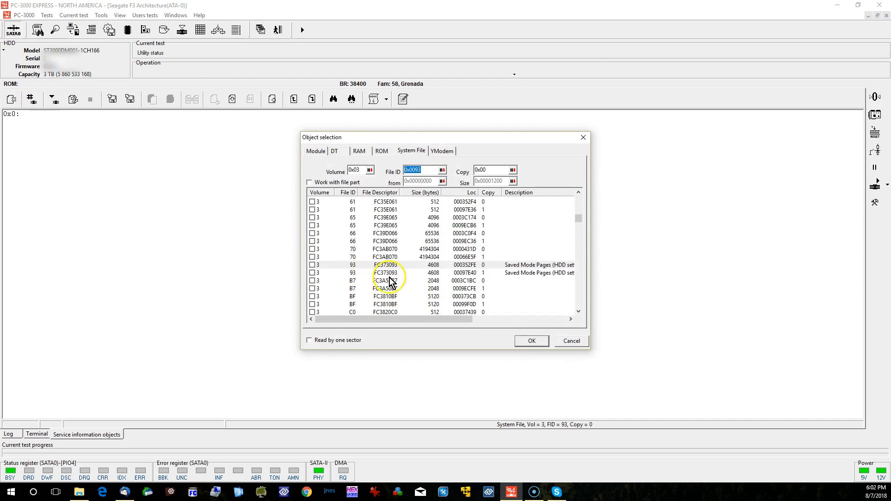
left_click(531, 341)
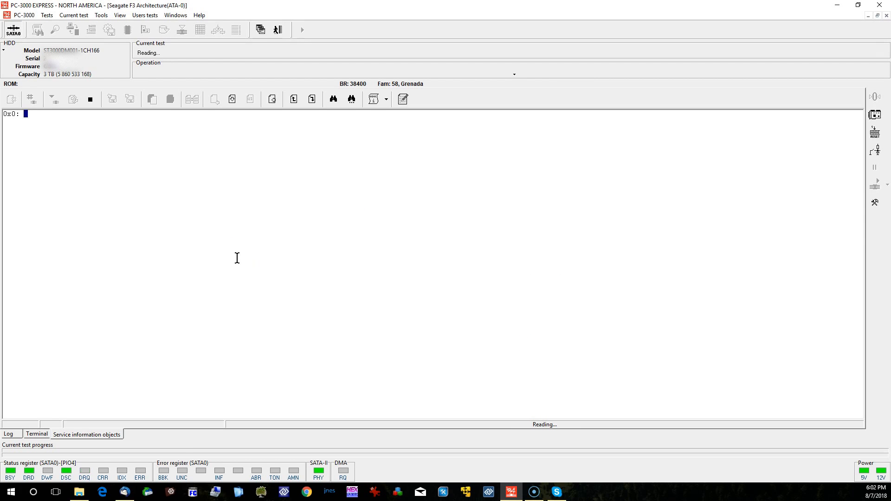
left_click(373, 100)
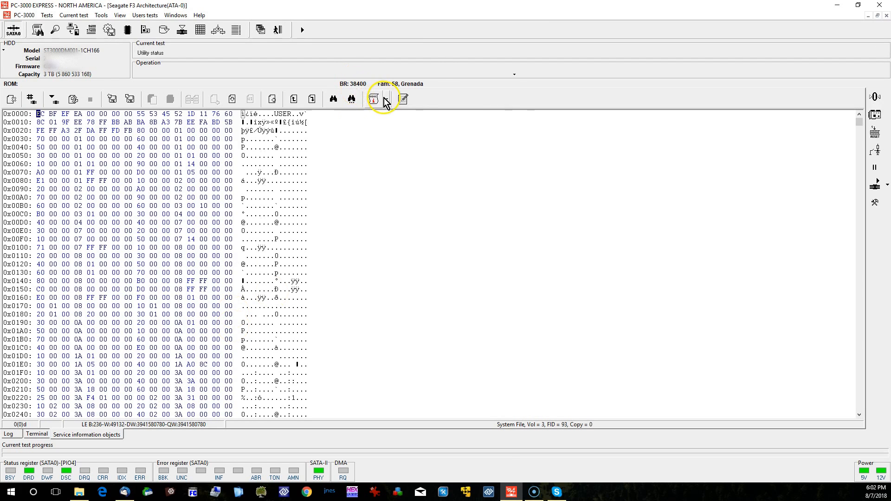
- Adjust the Saved Mode Pages options again, accept them, and write file 93 to the drive
left_click(374, 100)
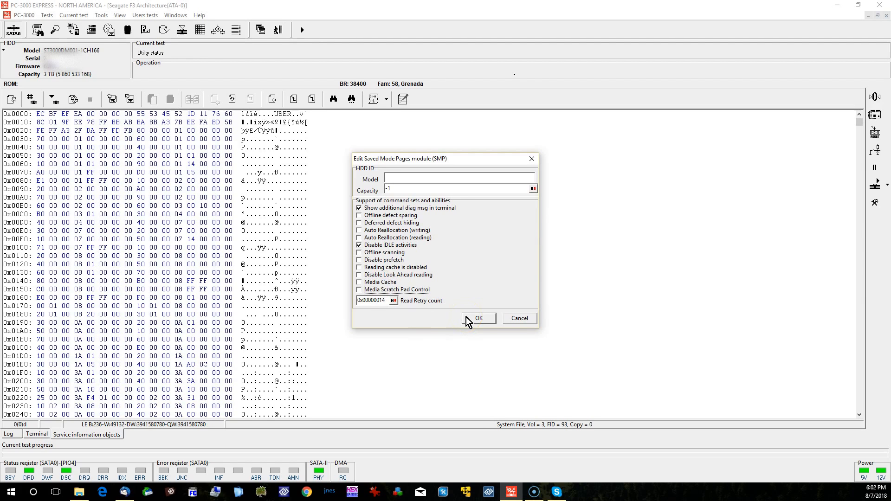
left_click(478, 318)
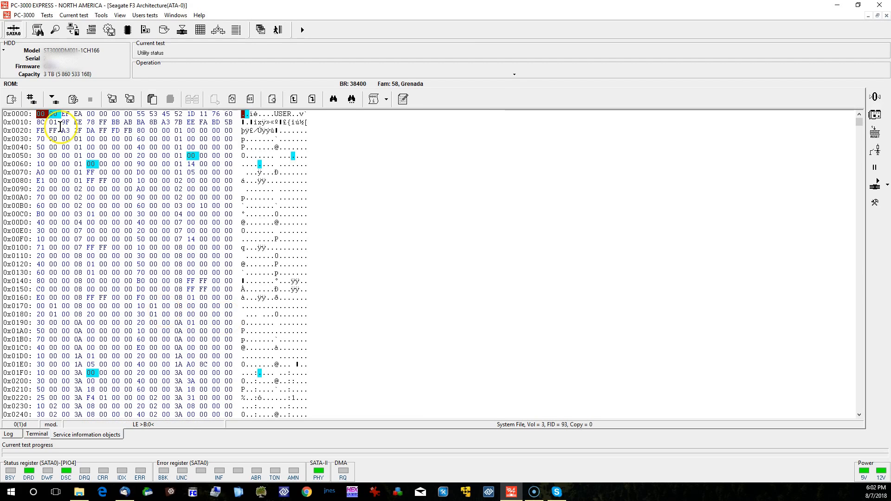
mouse_move(52, 99)
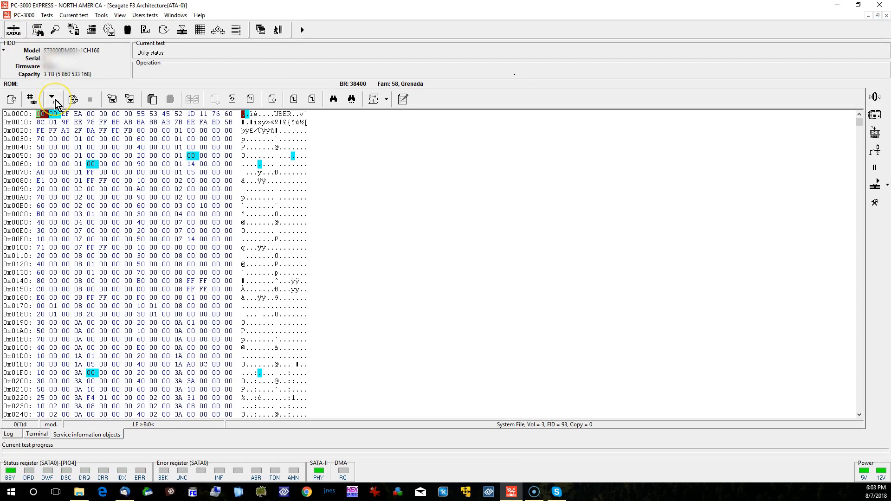
mouse_move(72, 99)
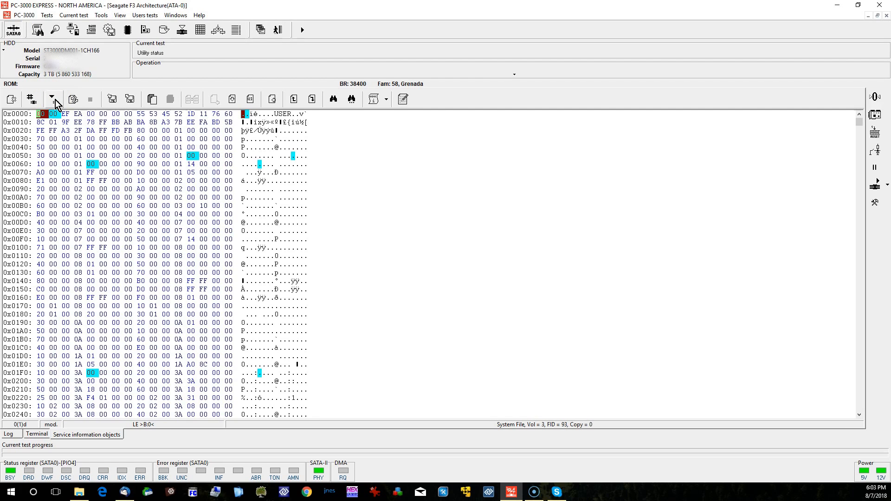
left_click(52, 99)
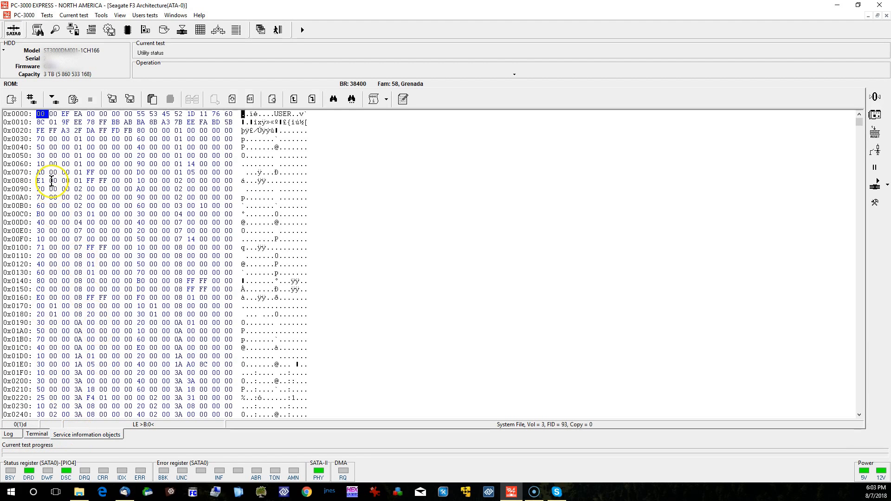
mouse_move(14, 30)
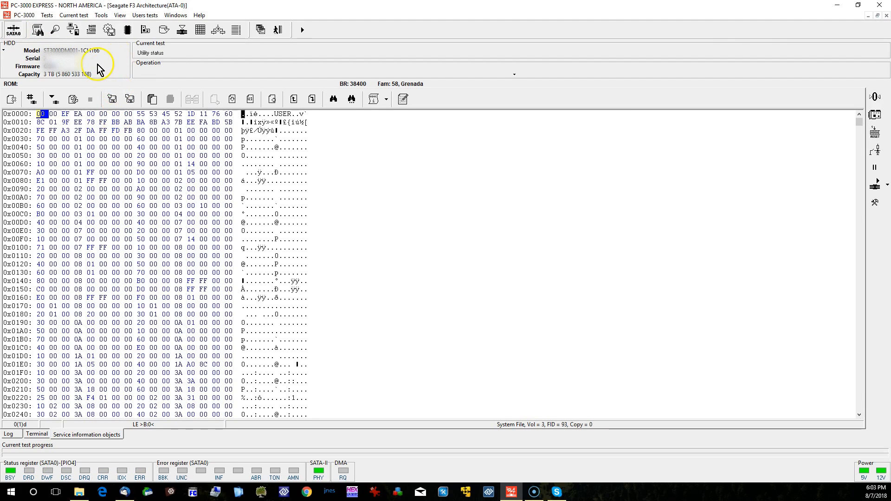
mouse_move(99, 70)
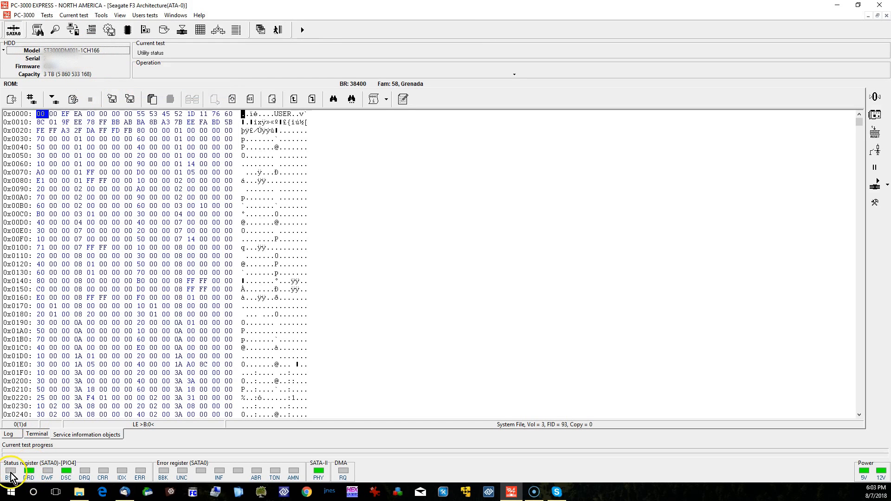
- Launch Tools > Sector edit, accept the warning, and go to LBA 0 to show the MBR
left_click(101, 15)
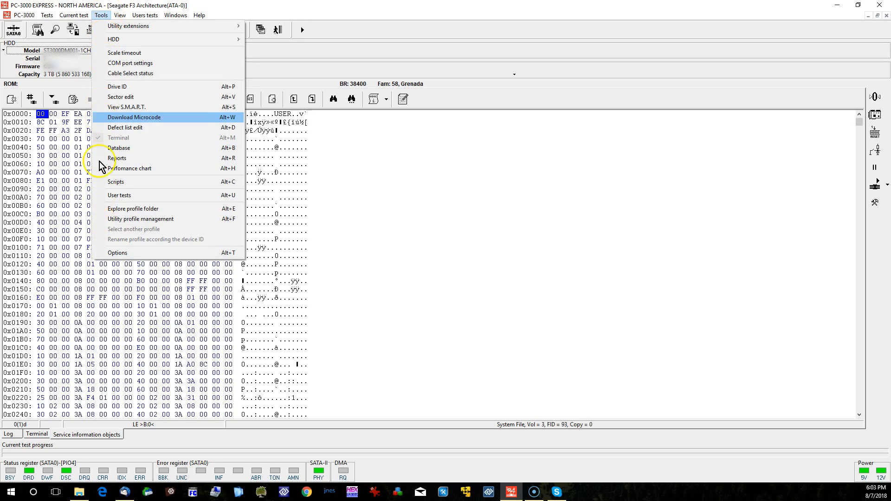
left_click(121, 96)
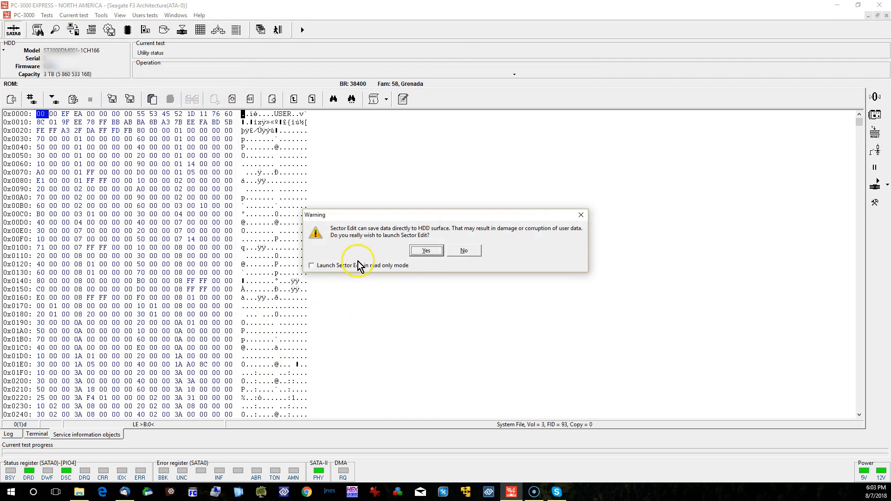
left_click(426, 250)
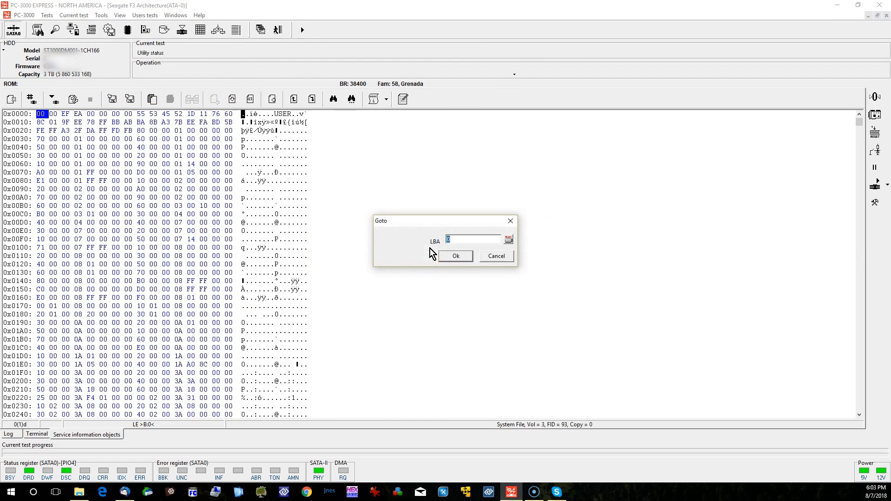
left_click(454, 256)
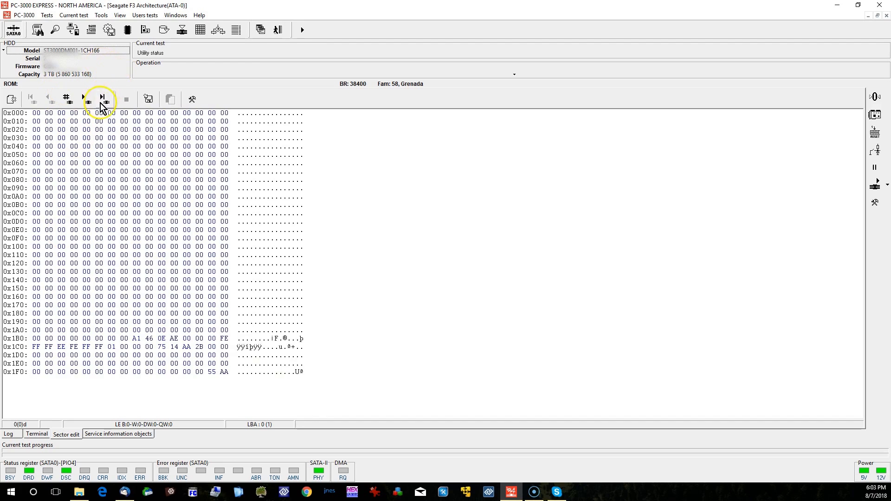
left_click(102, 98)
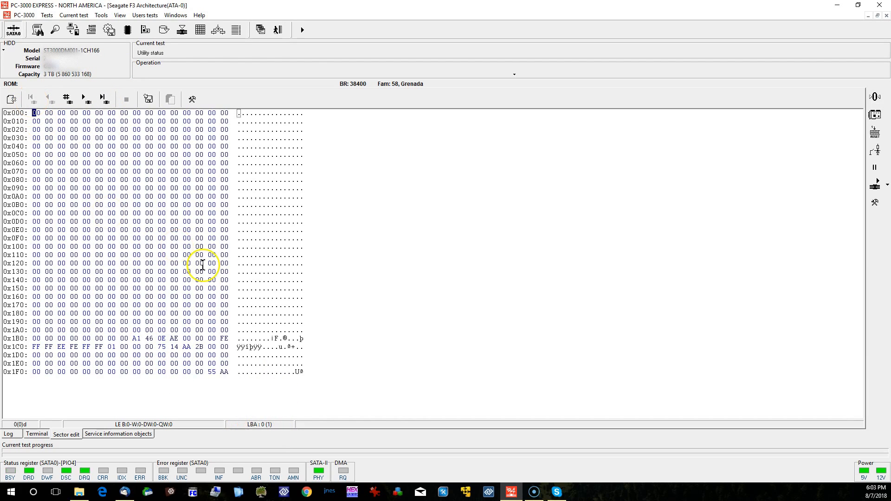
mouse_move(81, 239)
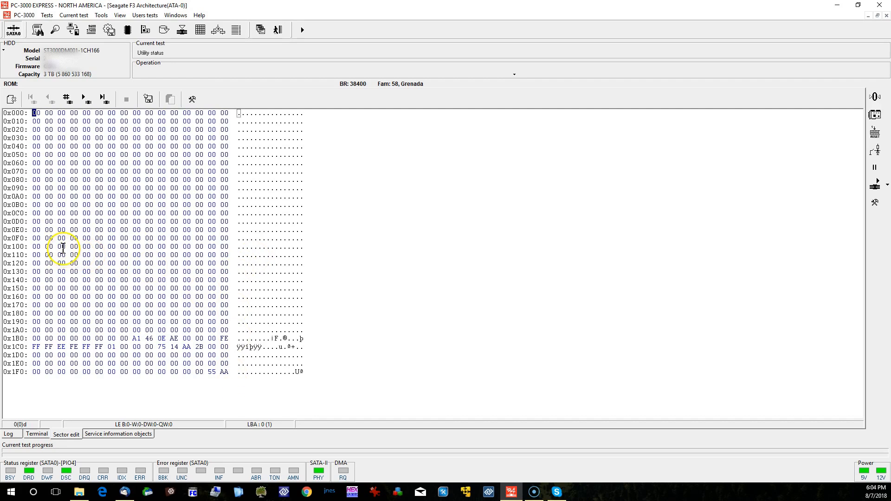
mouse_move(24, 350)
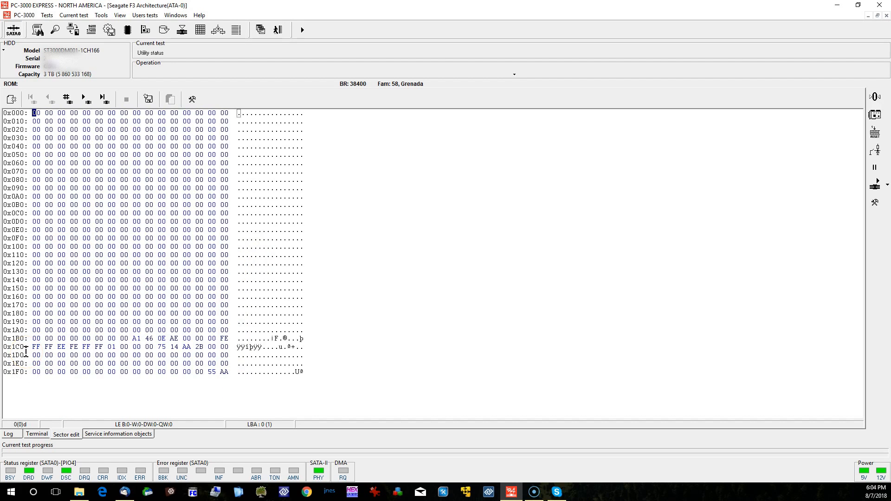